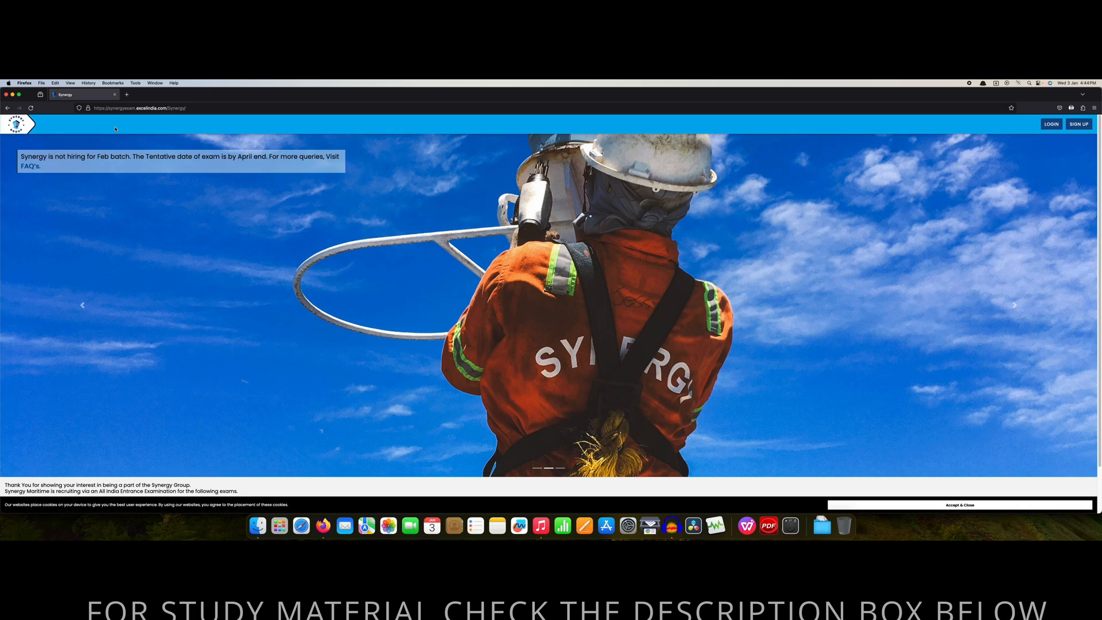
pyautogui.moveTo(624, 213)
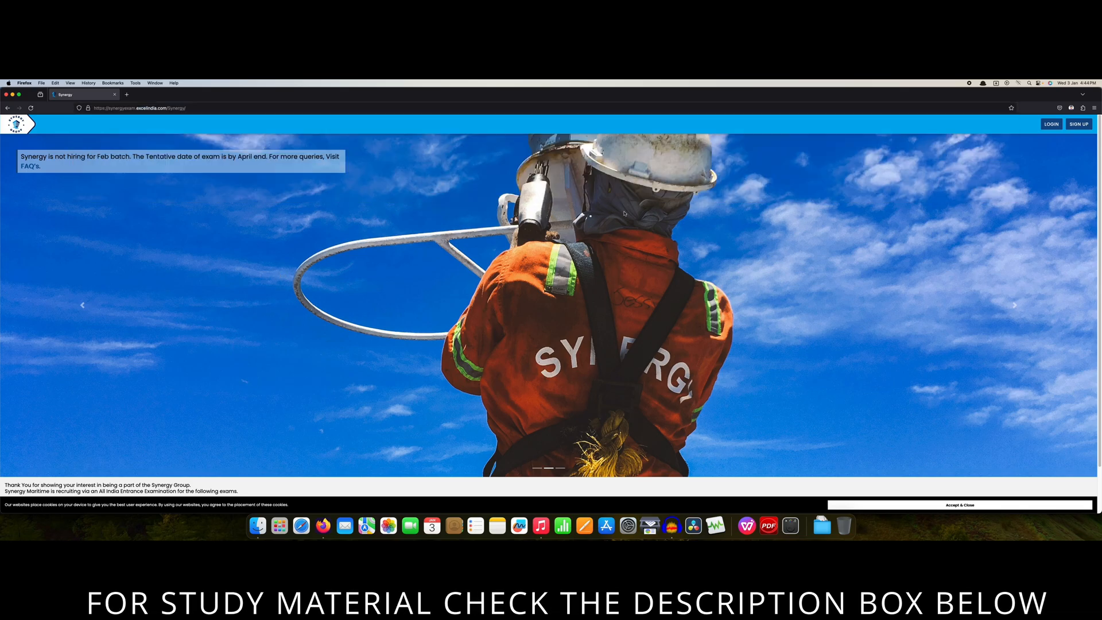
# Step: Sign in with the registered gmail.com address from the LOGIN dialog
pyautogui.click(1050, 124)
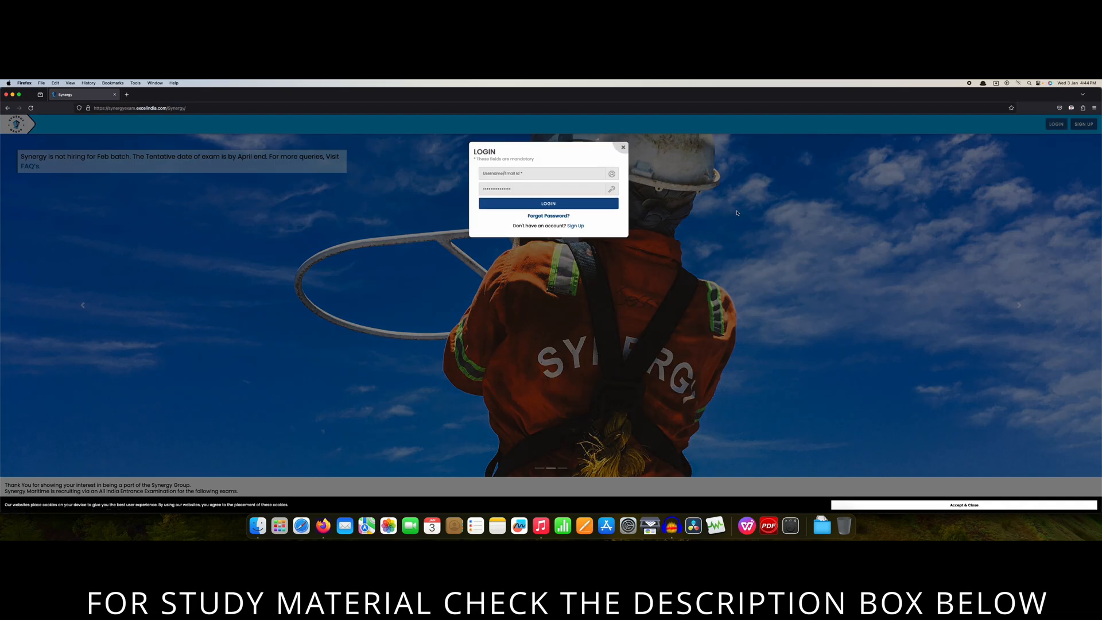
pyautogui.click(540, 173)
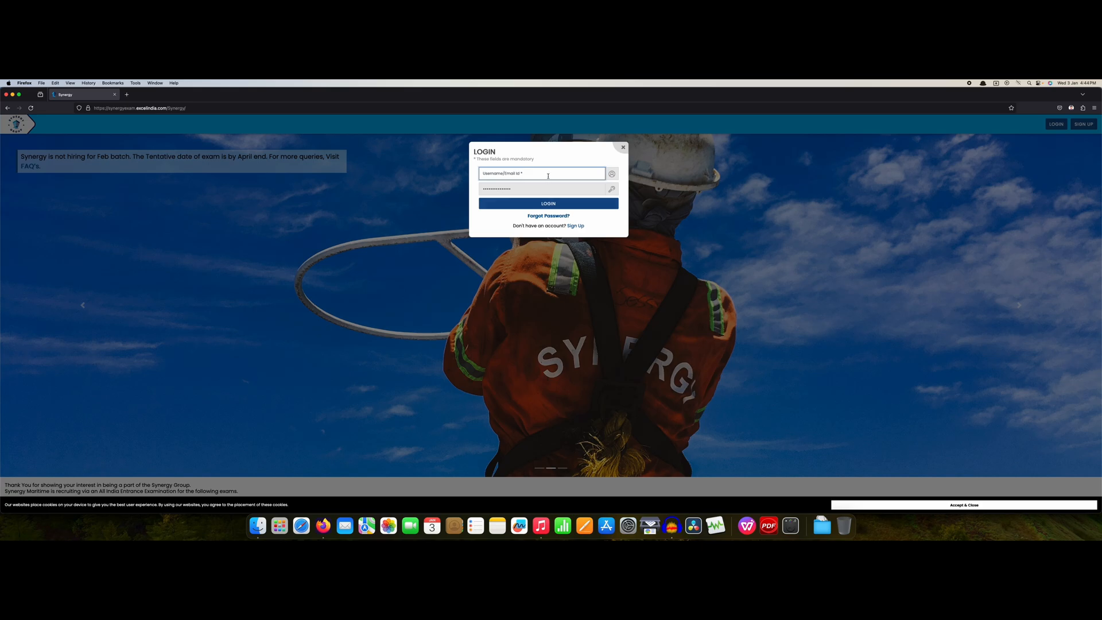
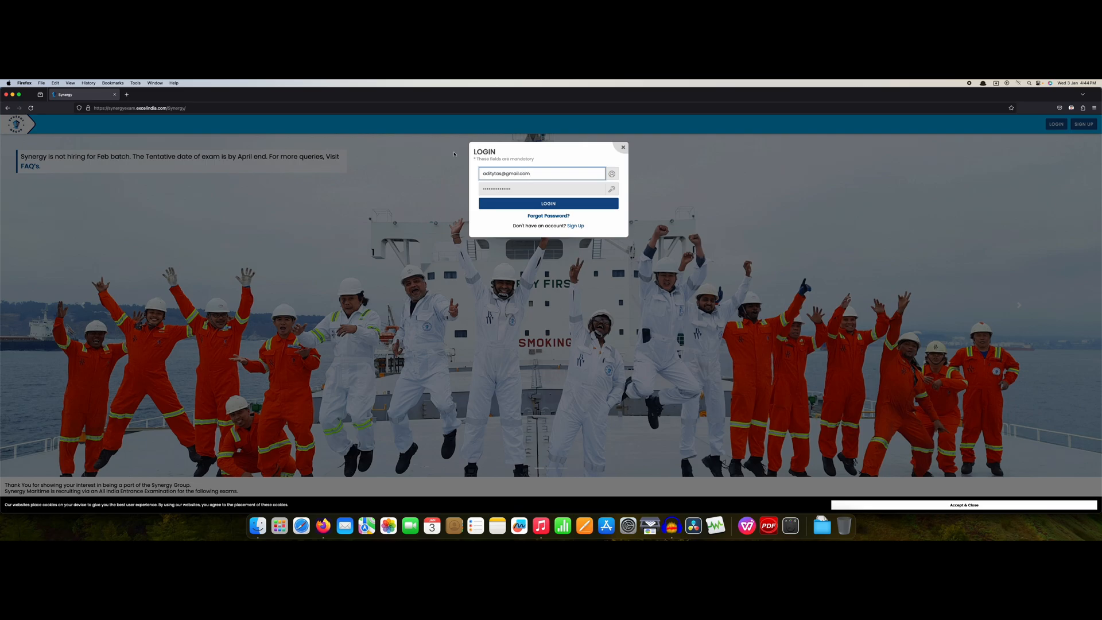
pyautogui.click(548, 203)
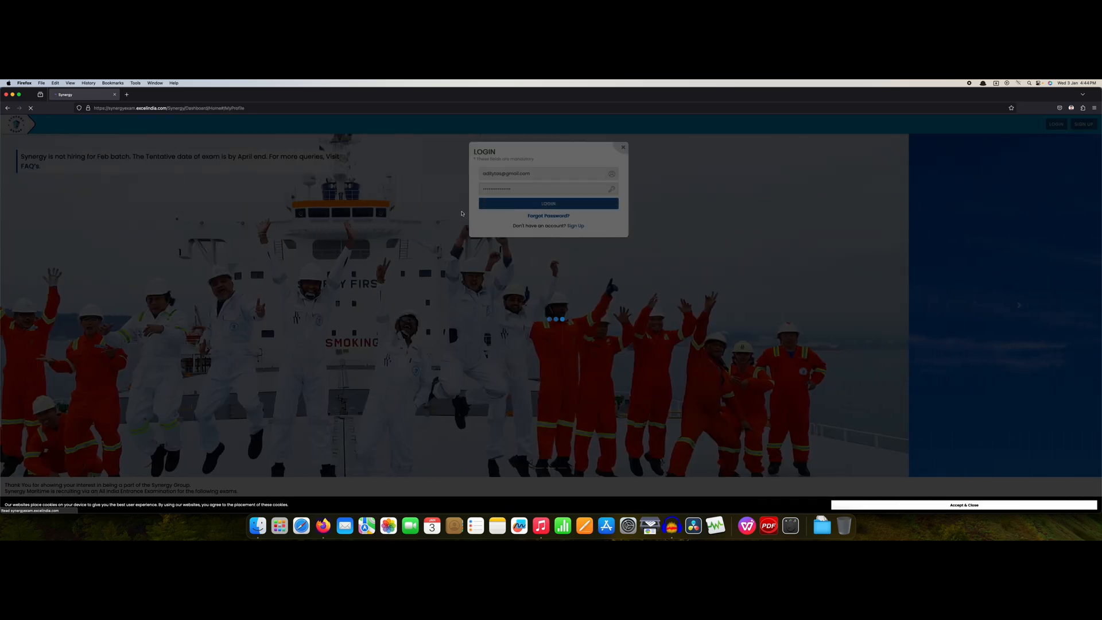
# Step: On My Profile, leave Aadhar Number empty and cancel the Aadhar card upload file chooser
pyautogui.click(548, 204)
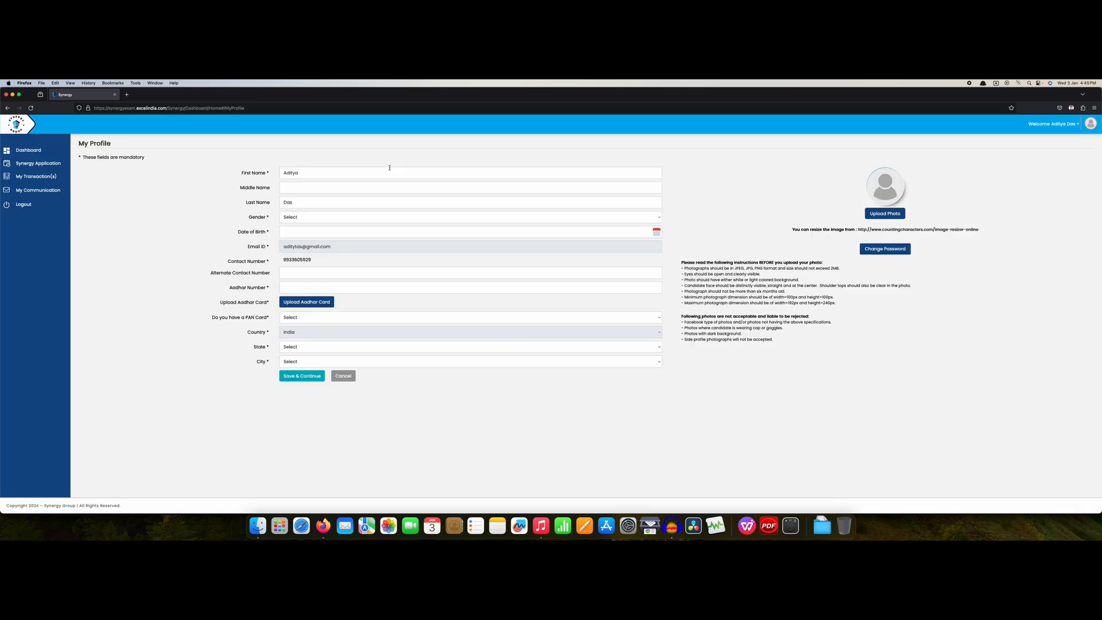
pyautogui.moveTo(837, 278)
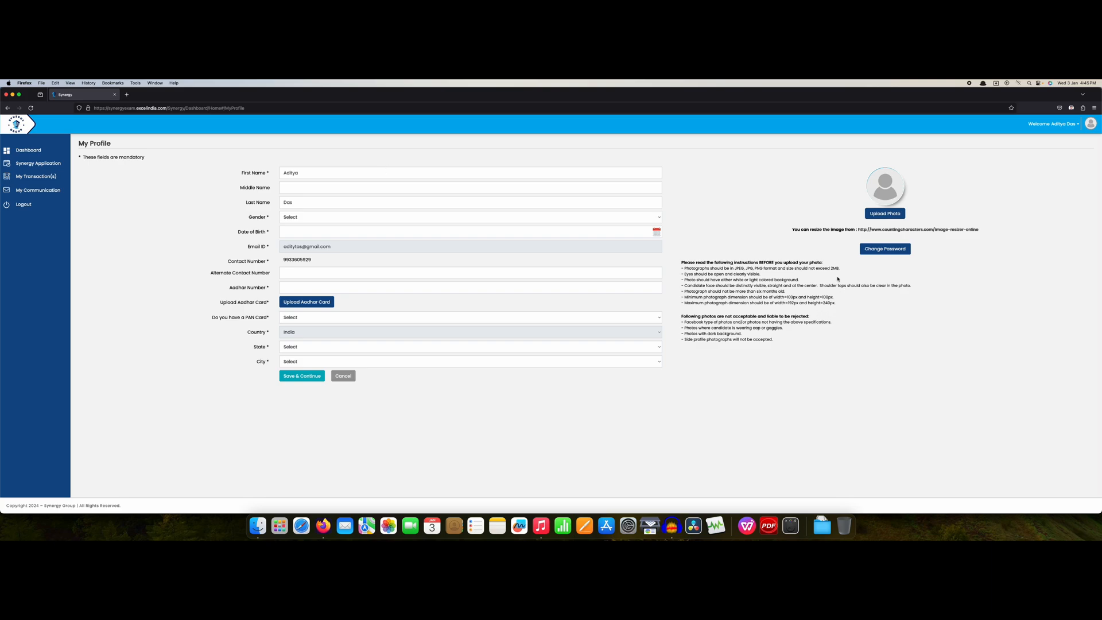
pyautogui.moveTo(850, 293)
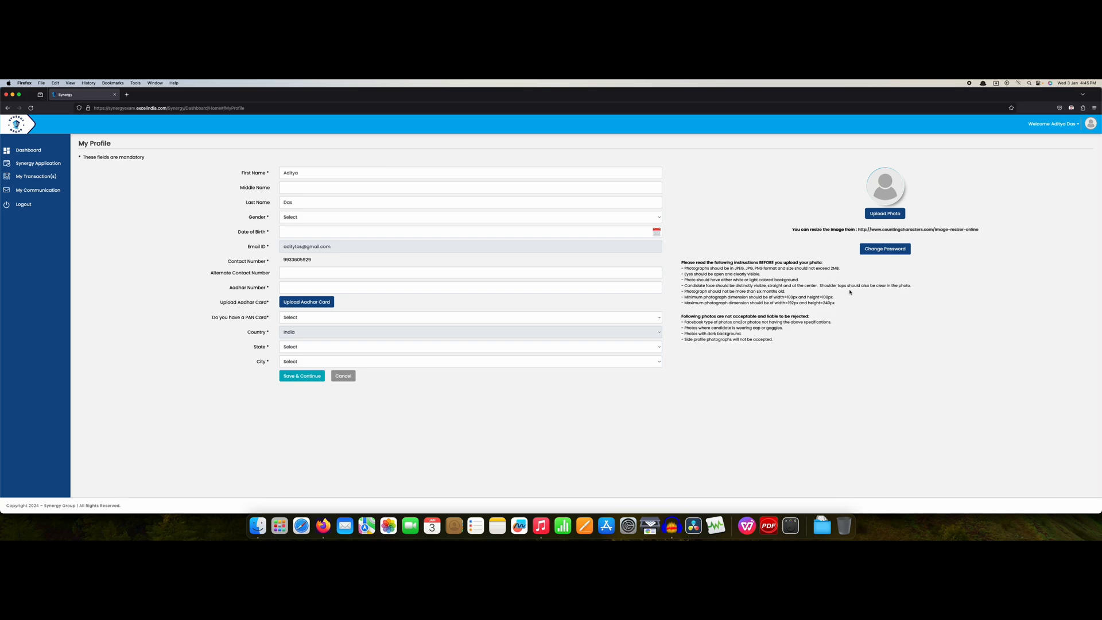
pyautogui.moveTo(831, 257)
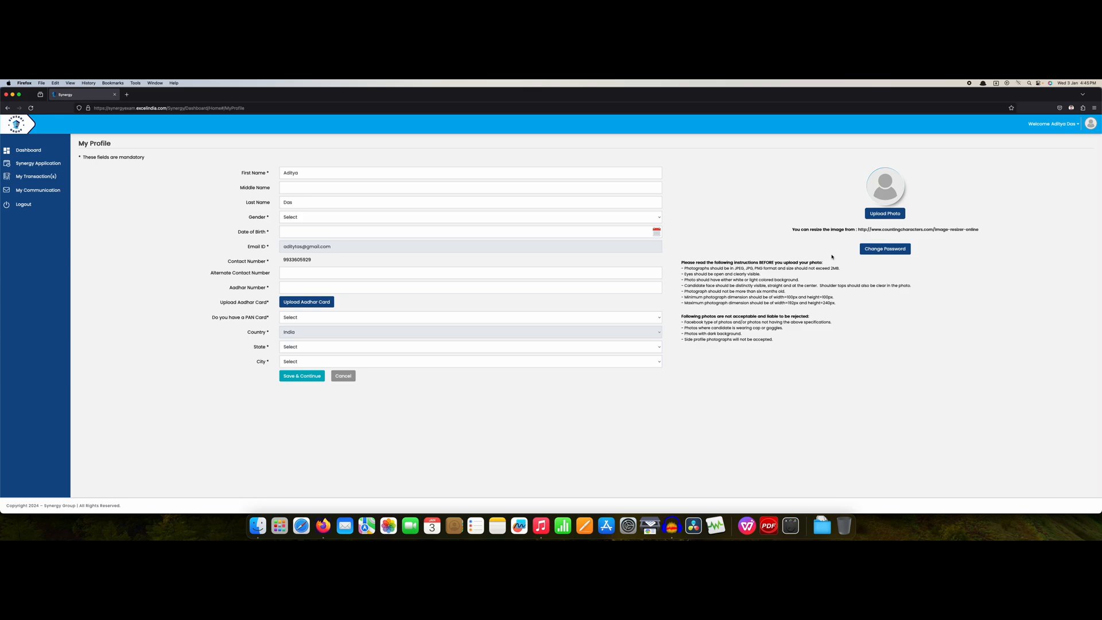
pyautogui.moveTo(815, 253)
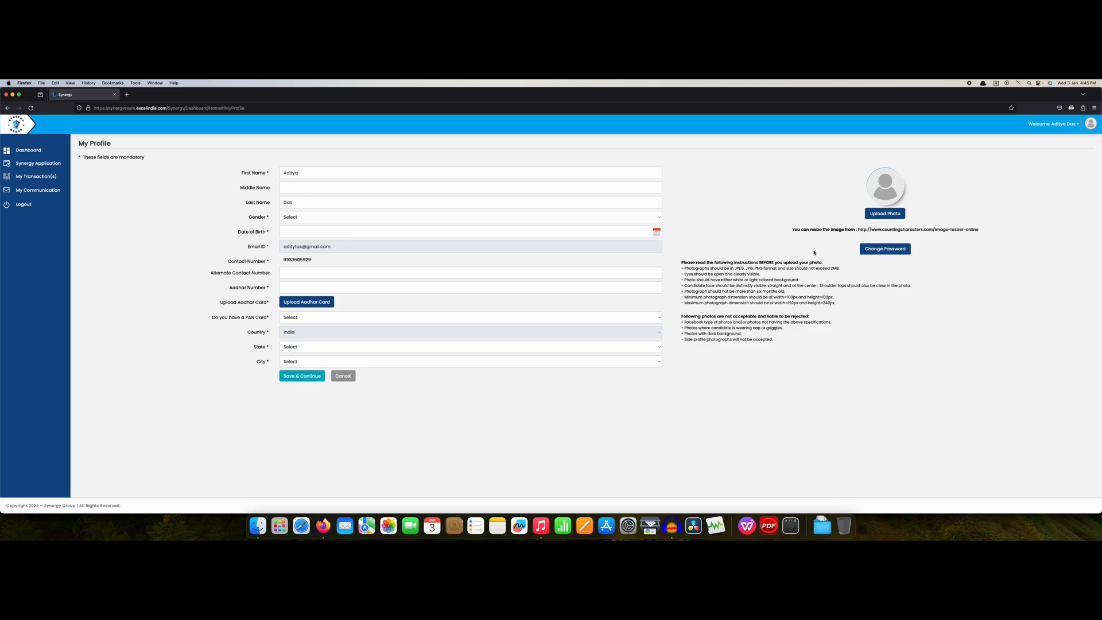
pyautogui.moveTo(312, 226)
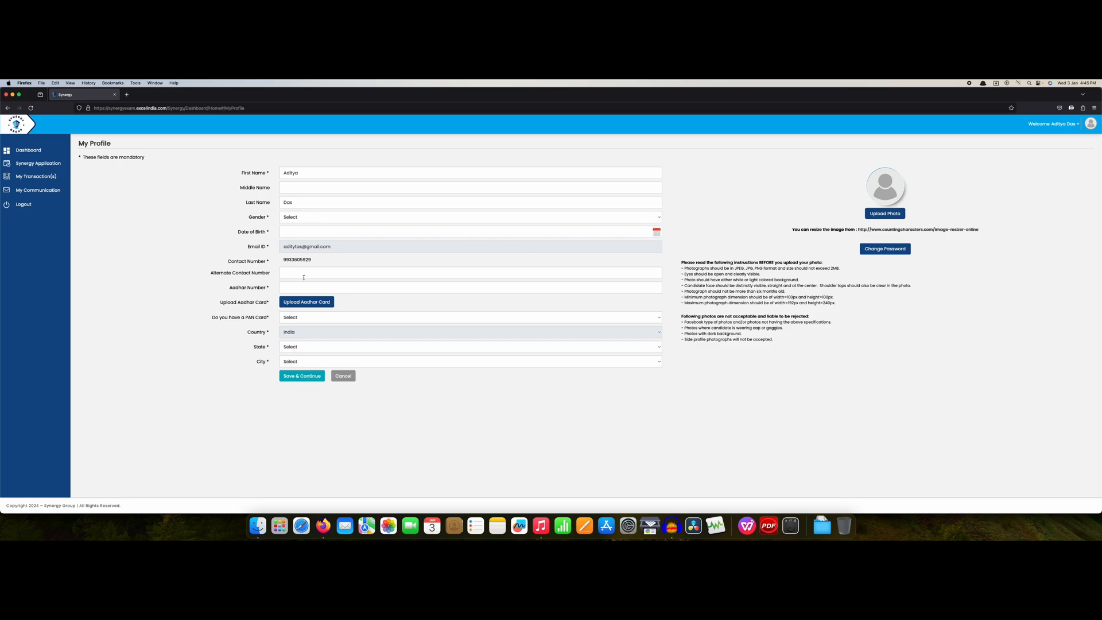
pyautogui.click(468, 273)
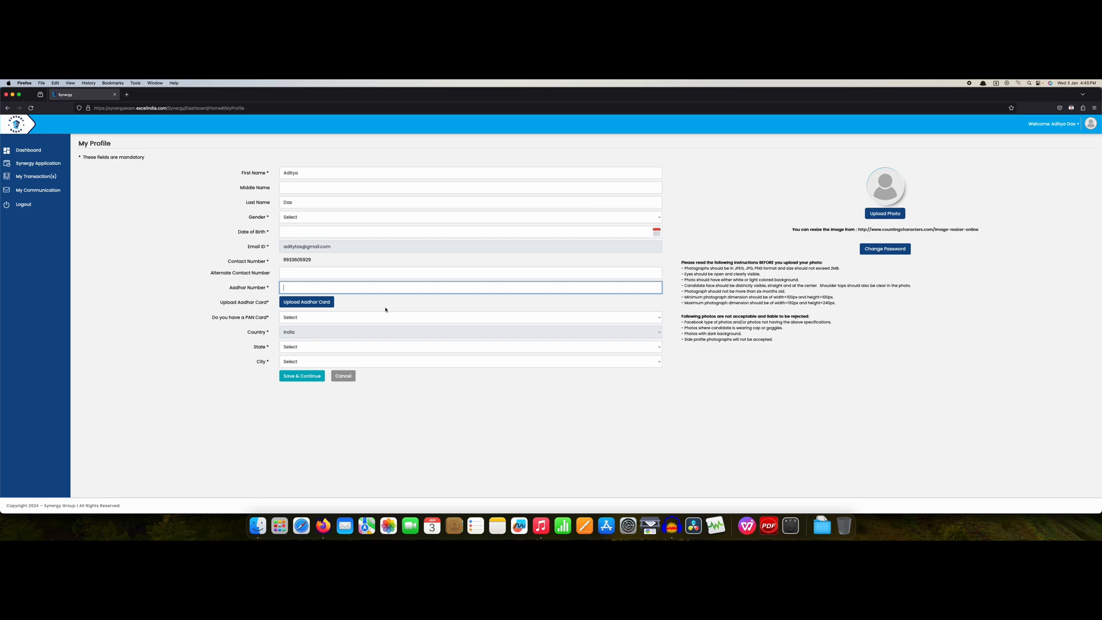
pyautogui.click(302, 375)
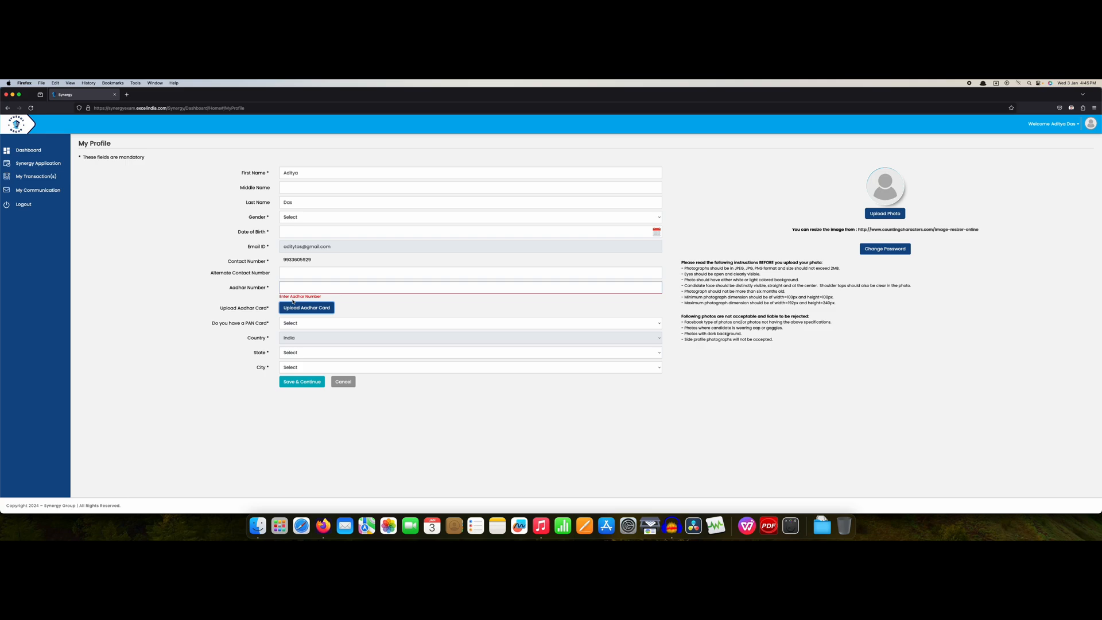
pyautogui.click(305, 307)
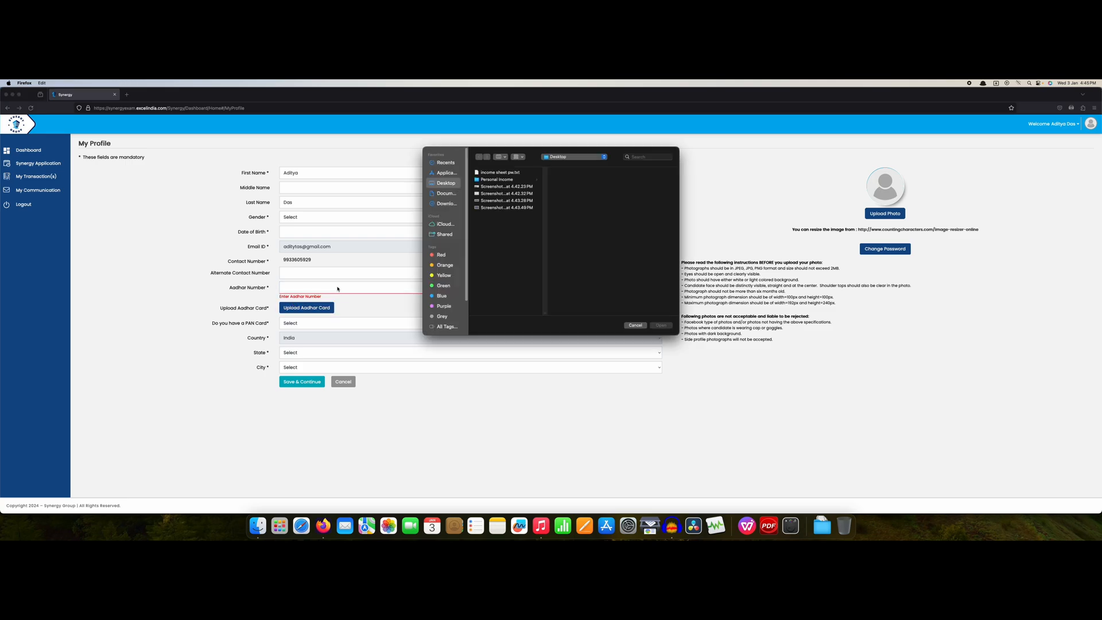
pyautogui.click(635, 325)
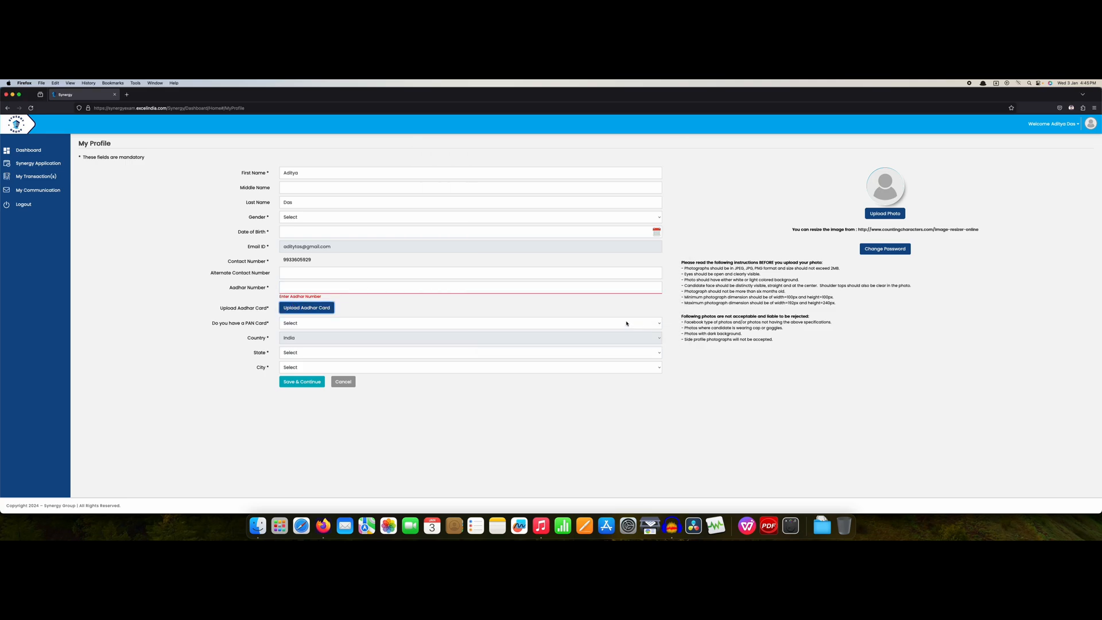
pyautogui.moveTo(380, 322)
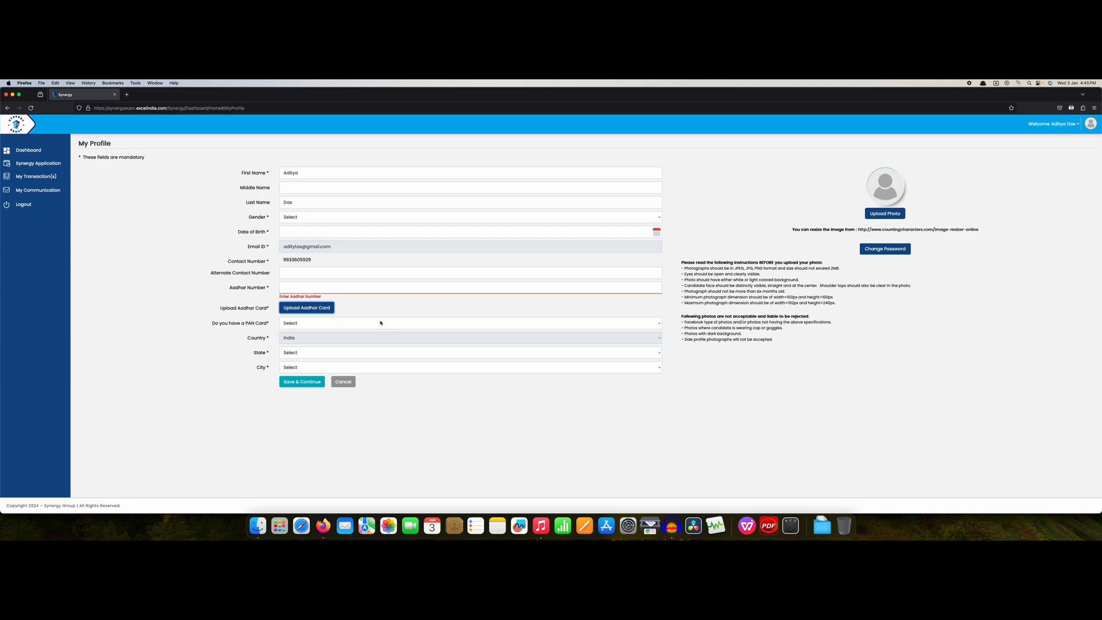
pyautogui.moveTo(386, 318)
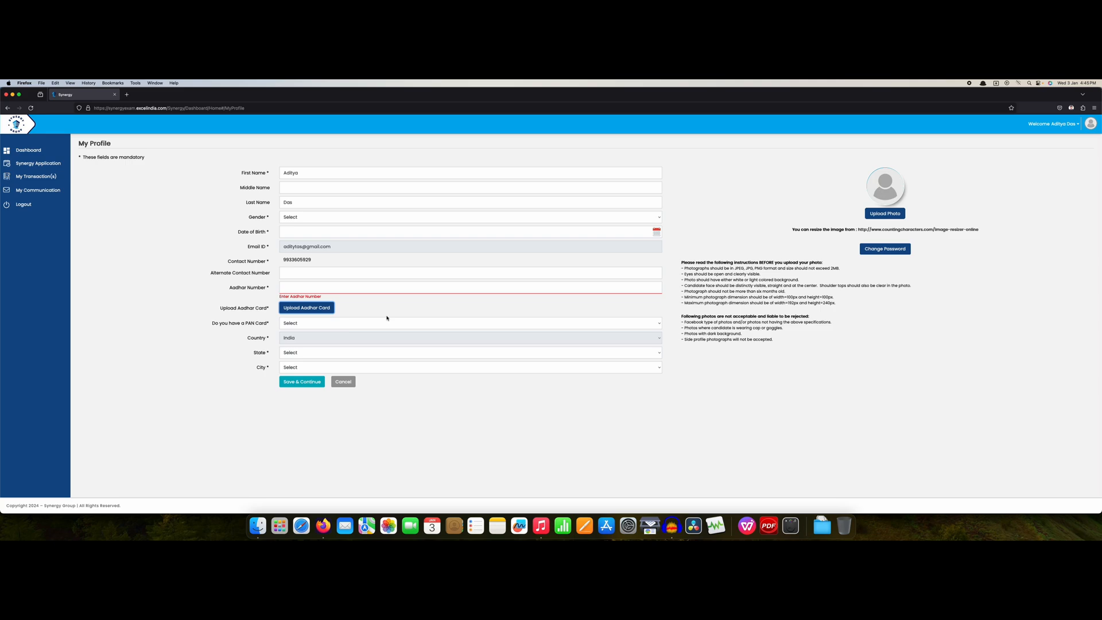
pyautogui.moveTo(895, 236)
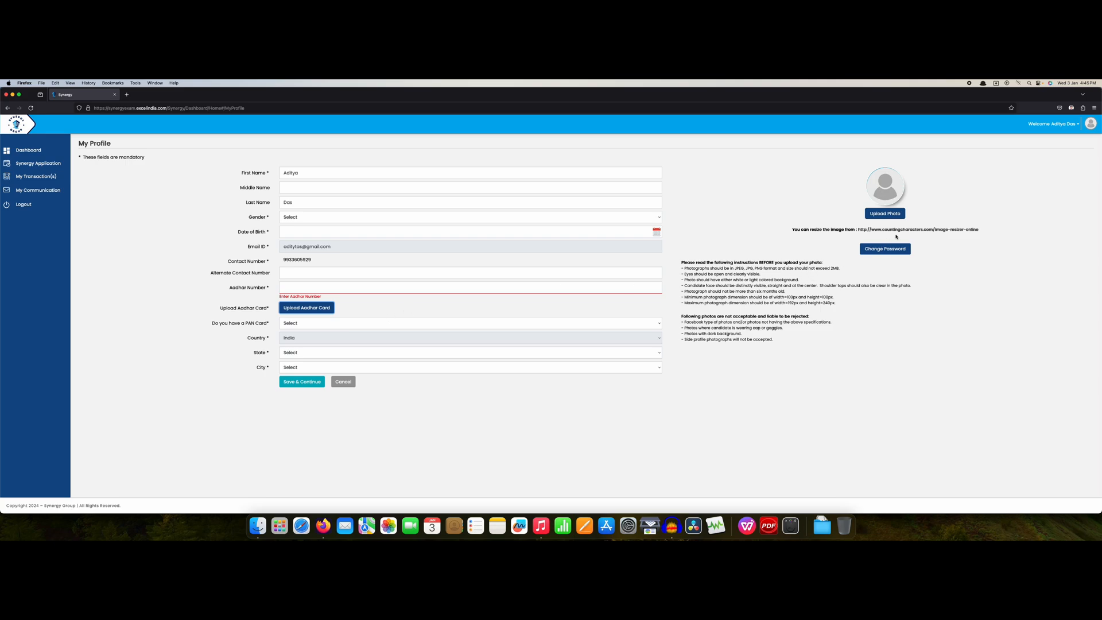
pyautogui.moveTo(38, 163)
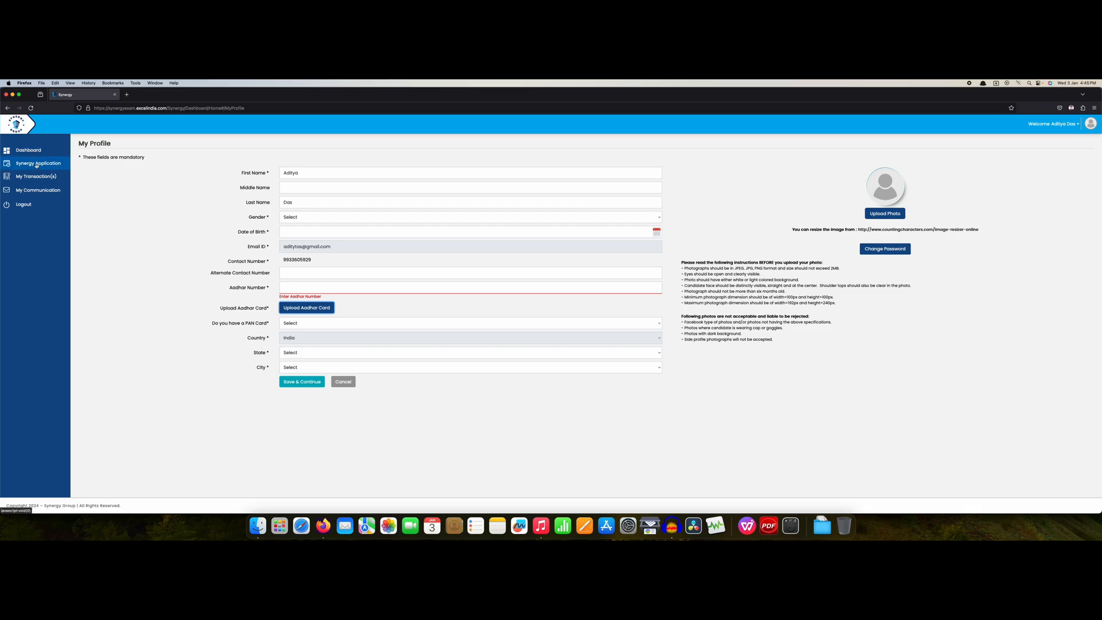
# Step: Browse the Synergy Application catalog of Deck, Engine, DNS and GME exam cards
pyautogui.click(38, 163)
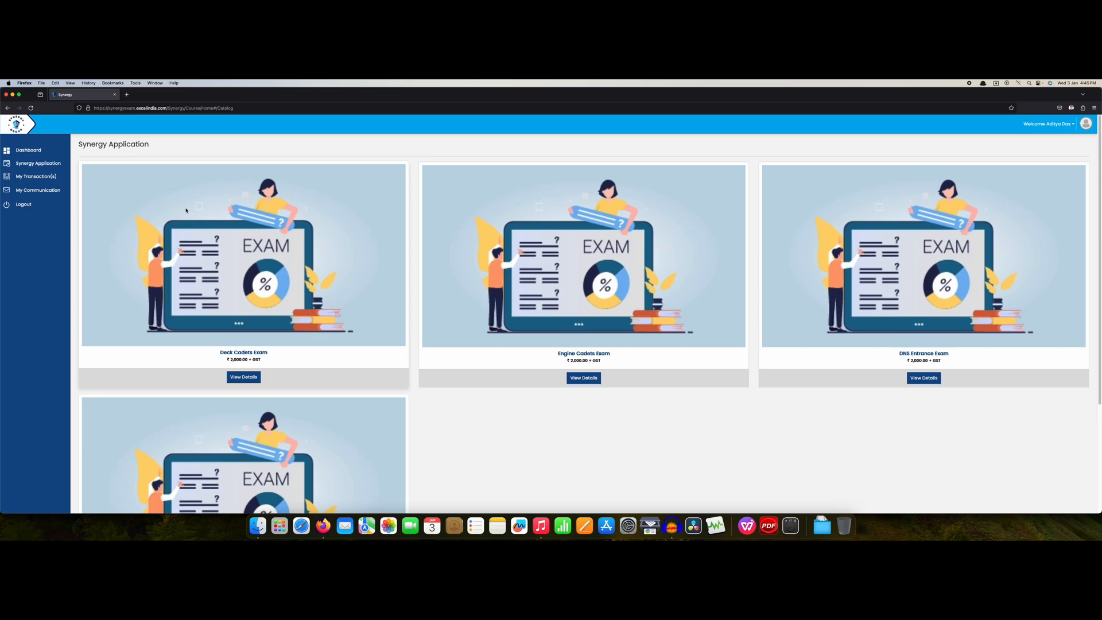
pyautogui.scroll(-3)
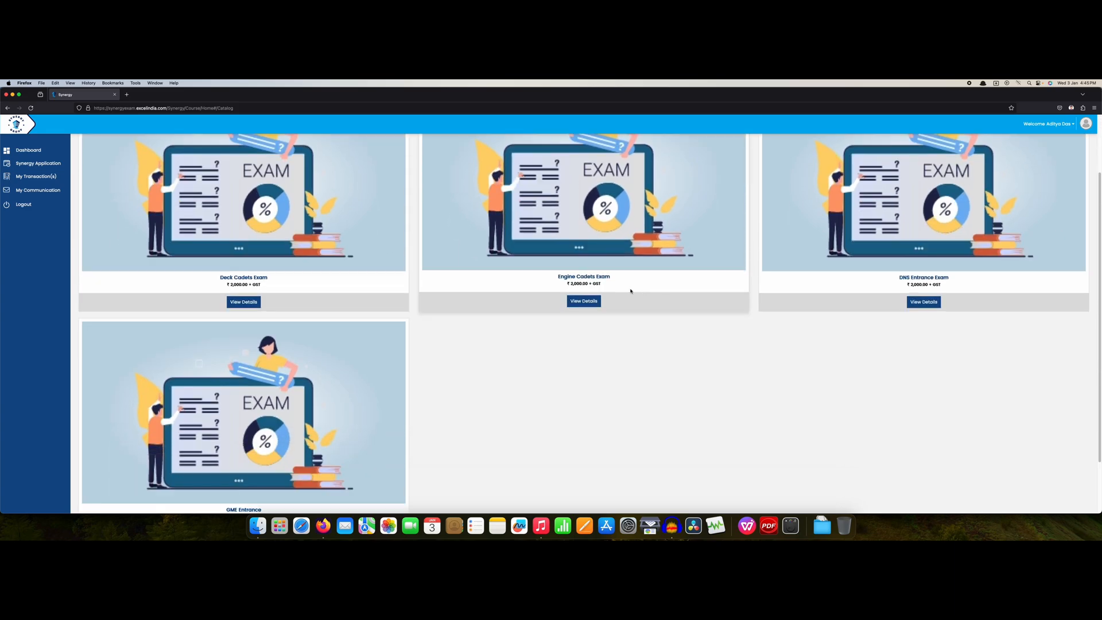
pyautogui.moveTo(648, 322)
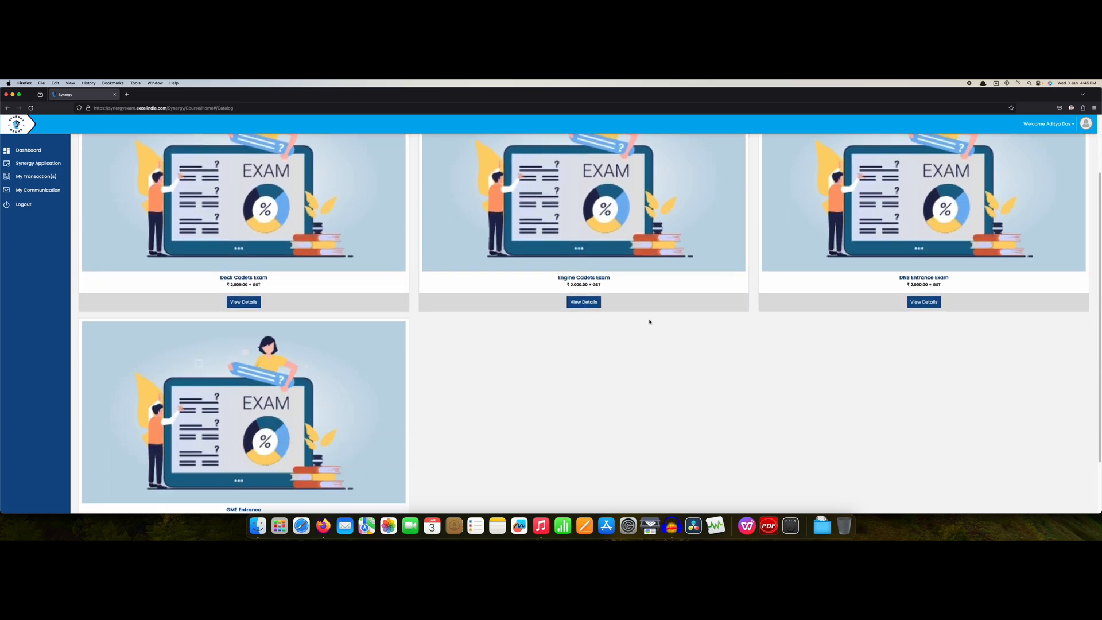
pyautogui.scroll(-3)
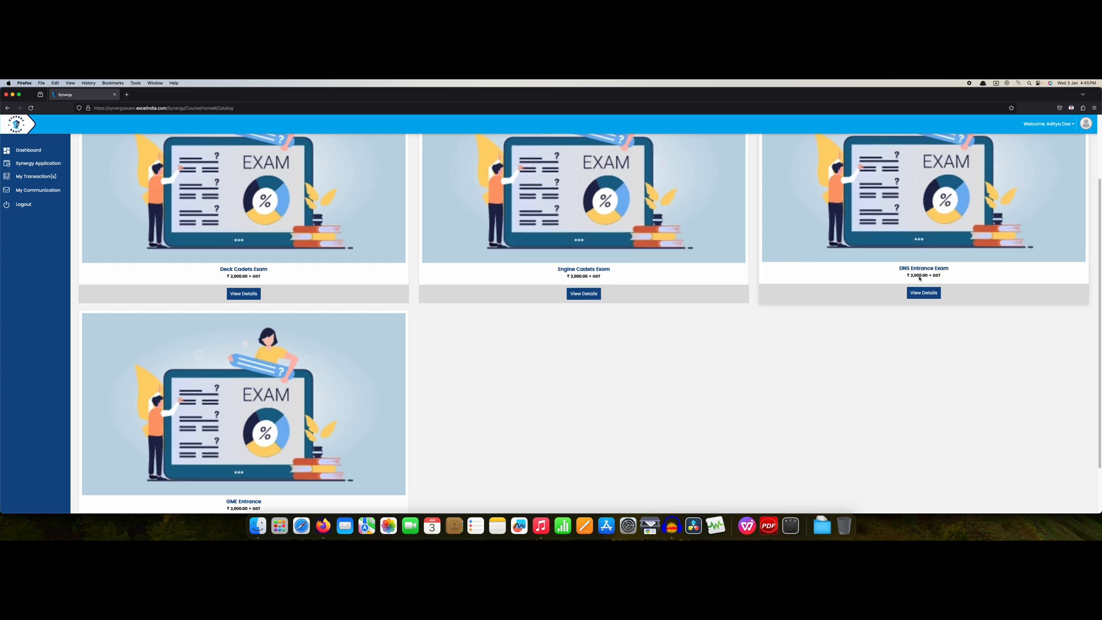
pyautogui.scroll(-3)
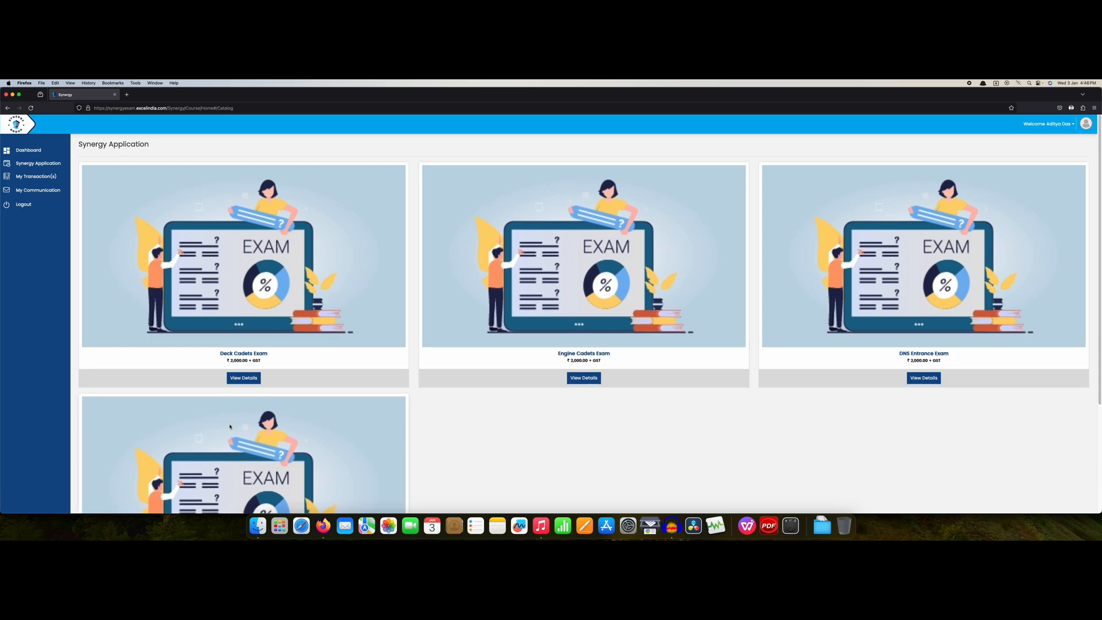
pyautogui.click(243, 378)
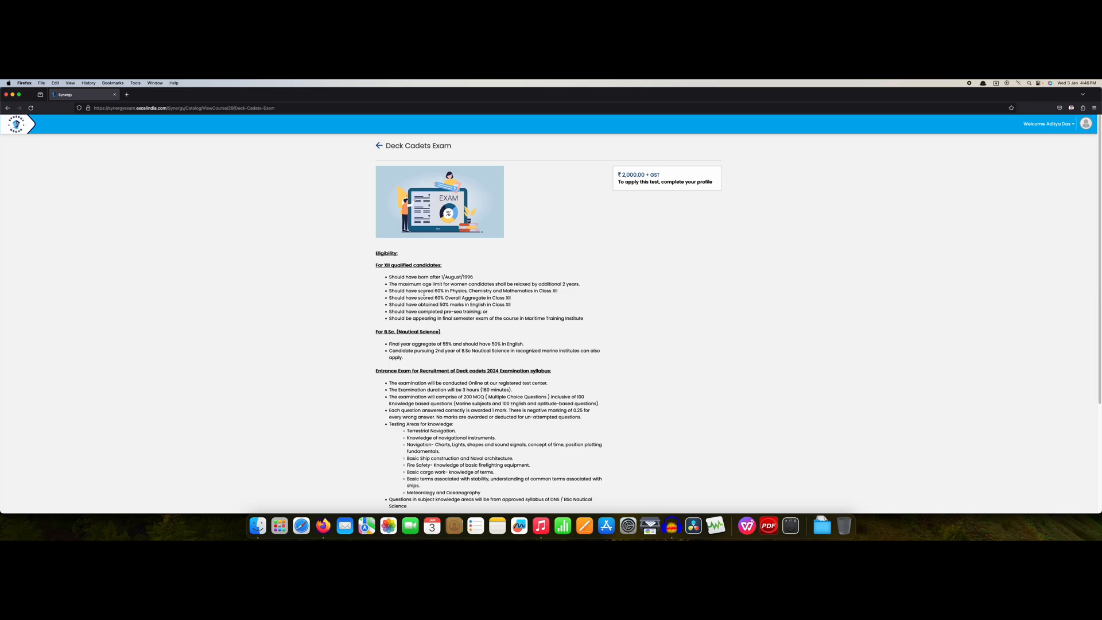
pyautogui.moveTo(471, 325)
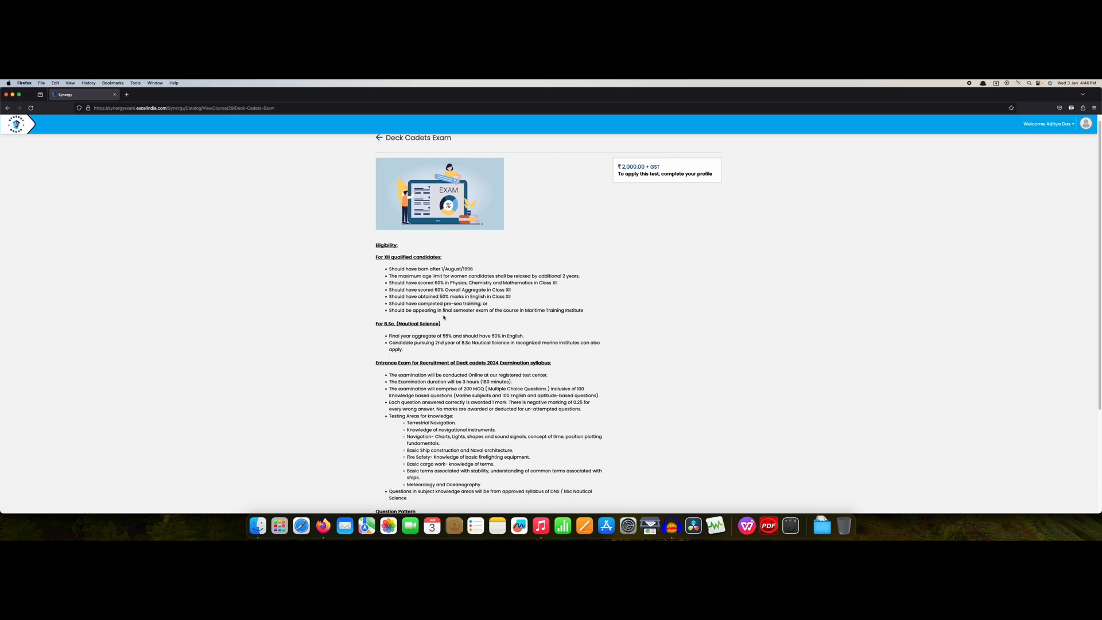
pyautogui.scroll(-3)
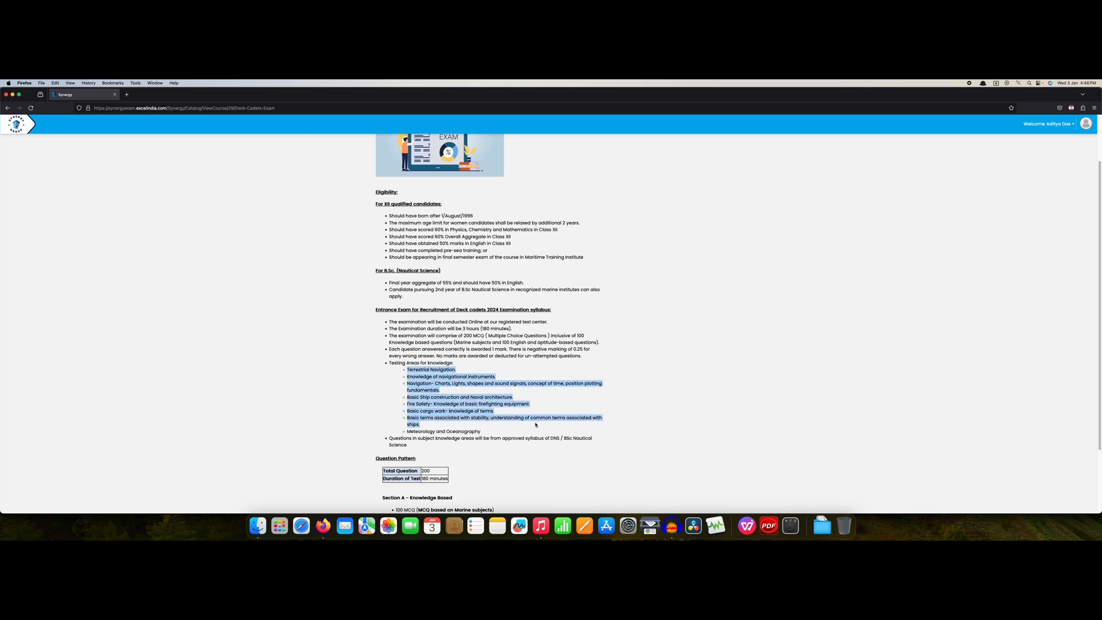
pyautogui.moveTo(558, 427)
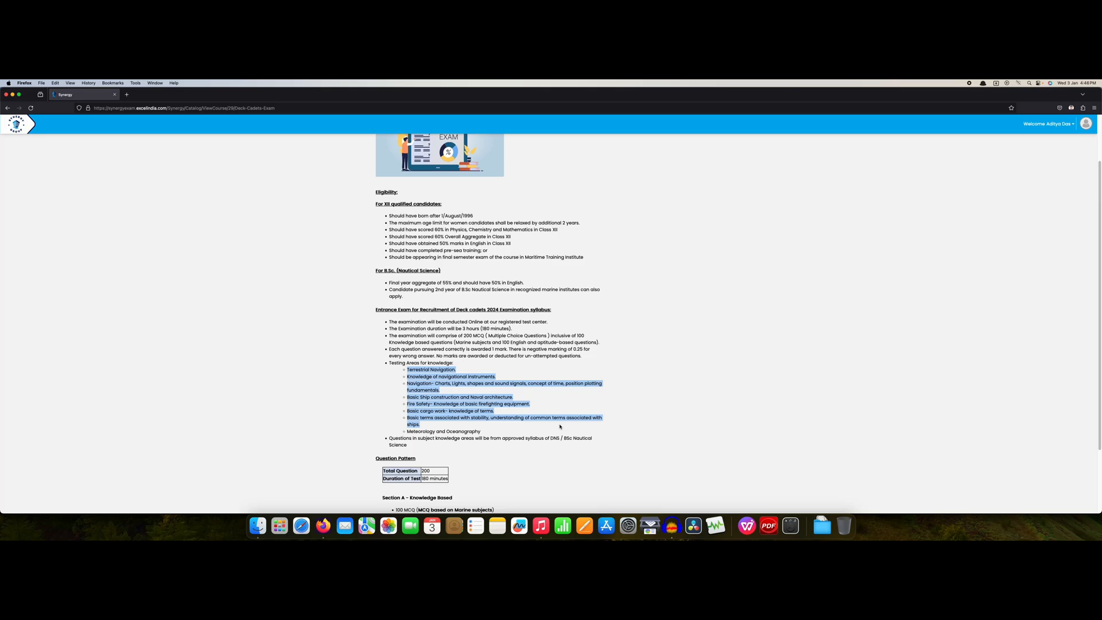
pyautogui.moveTo(539, 415)
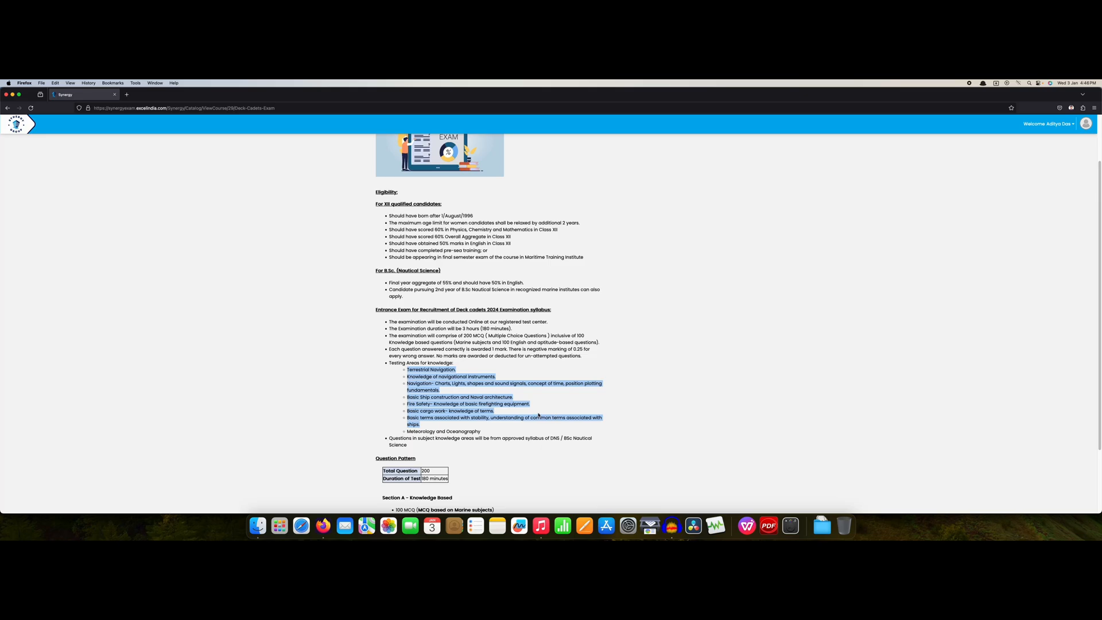
pyautogui.moveTo(532, 405)
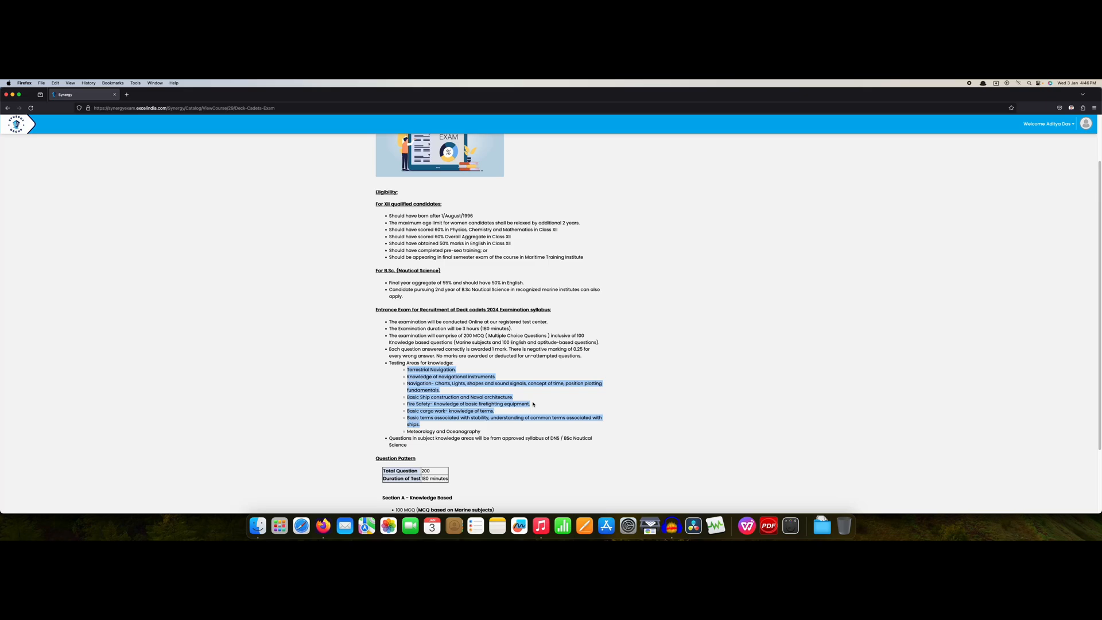
pyautogui.scroll(-3)
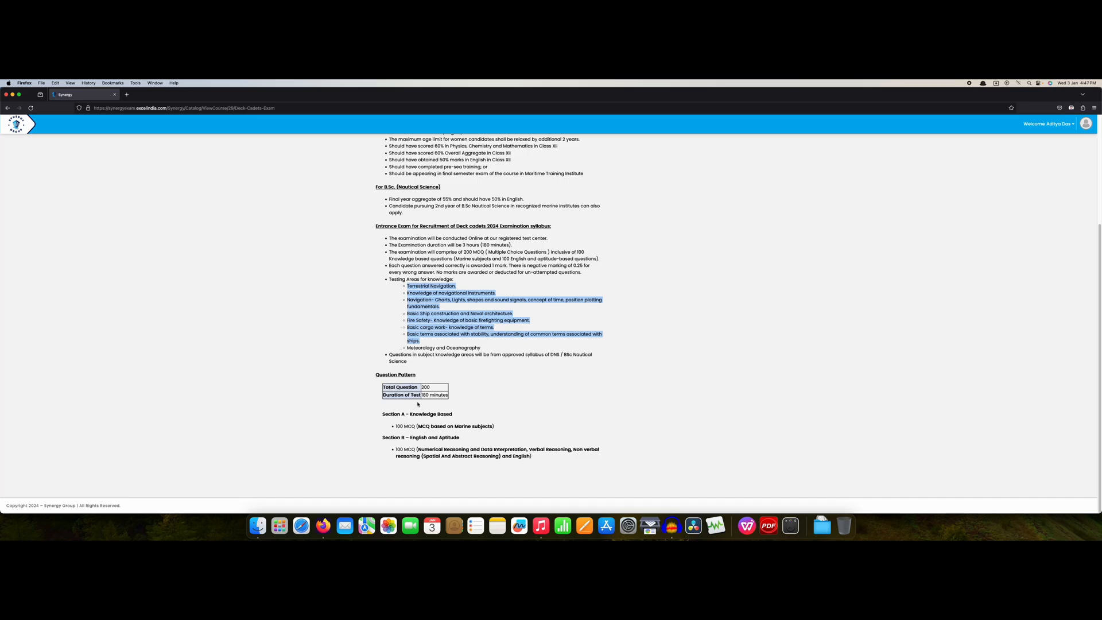
pyautogui.moveTo(460, 457)
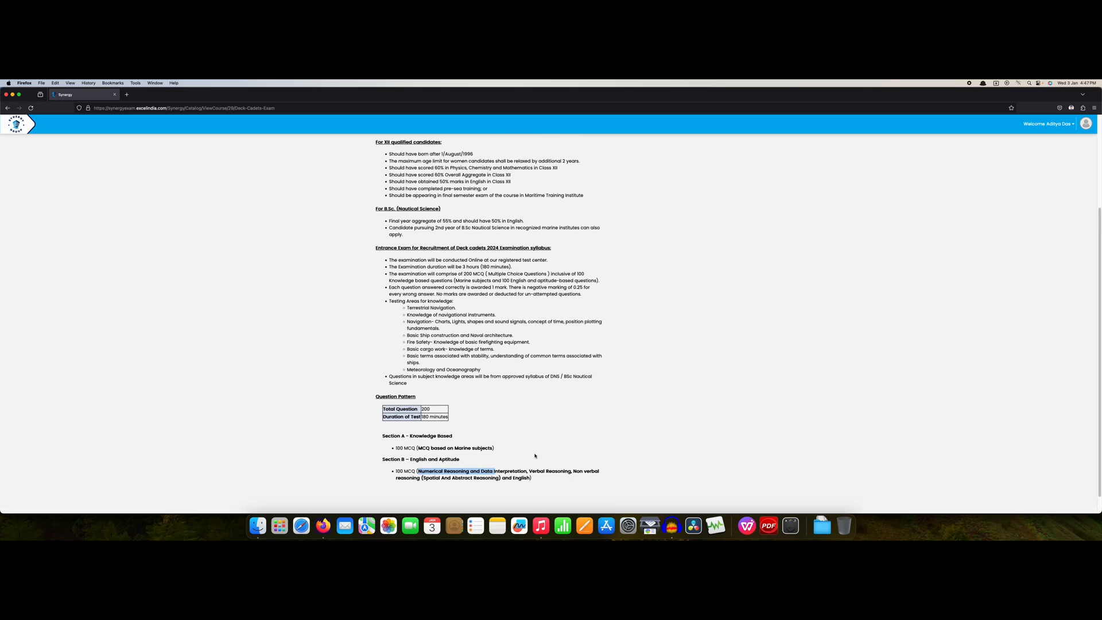
pyautogui.scroll(3)
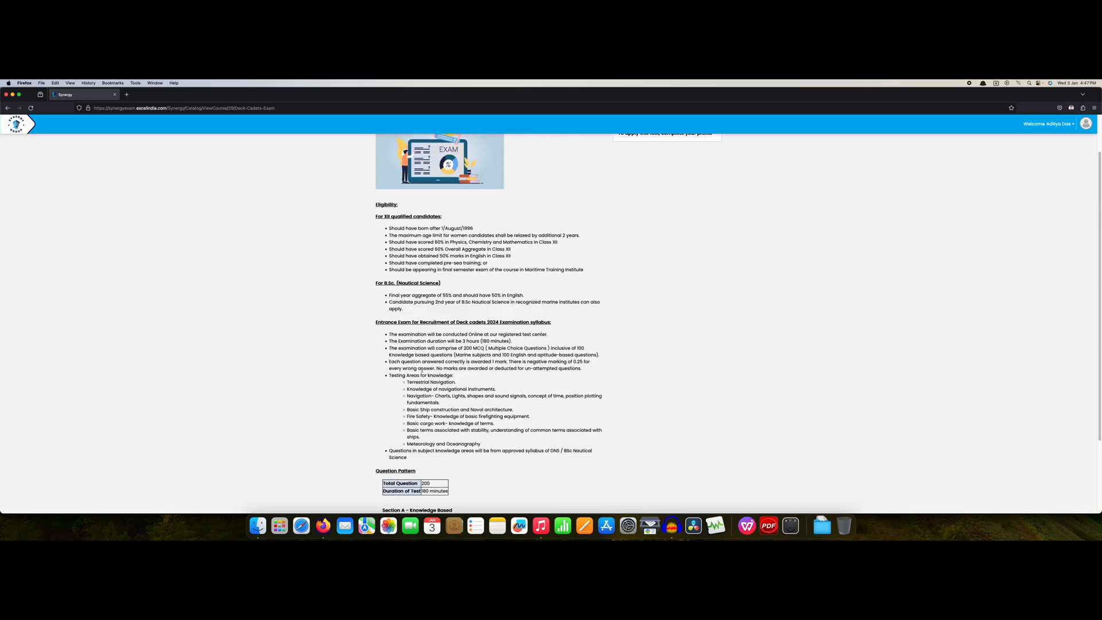
pyautogui.scroll(3)
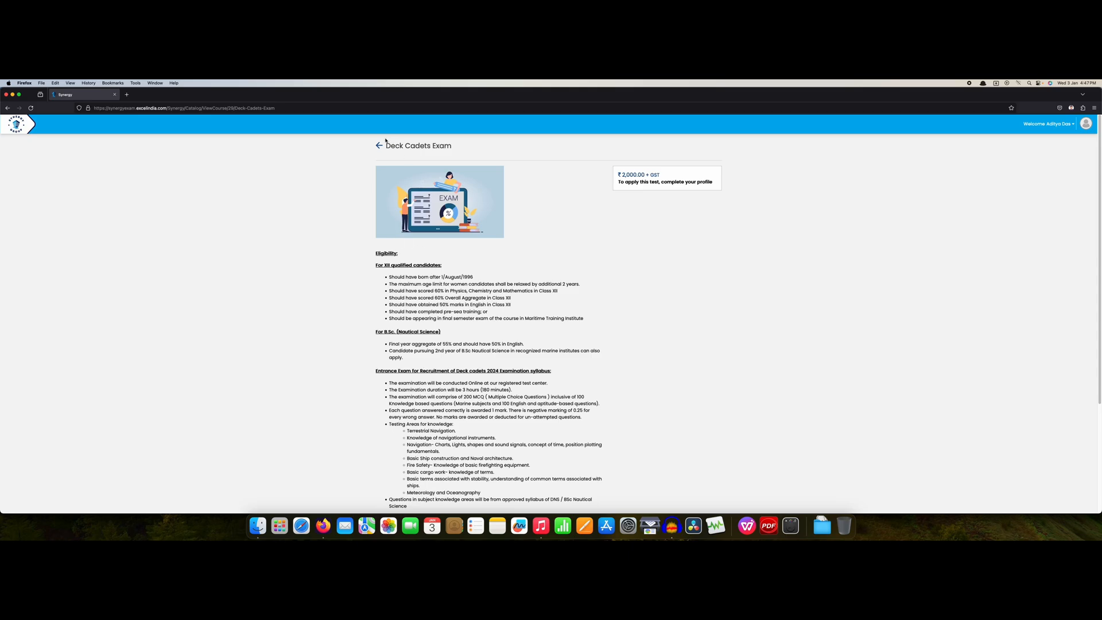
# Step: Review the Engine Cadets Exam details and return to the exam catalog
pyautogui.click(378, 146)
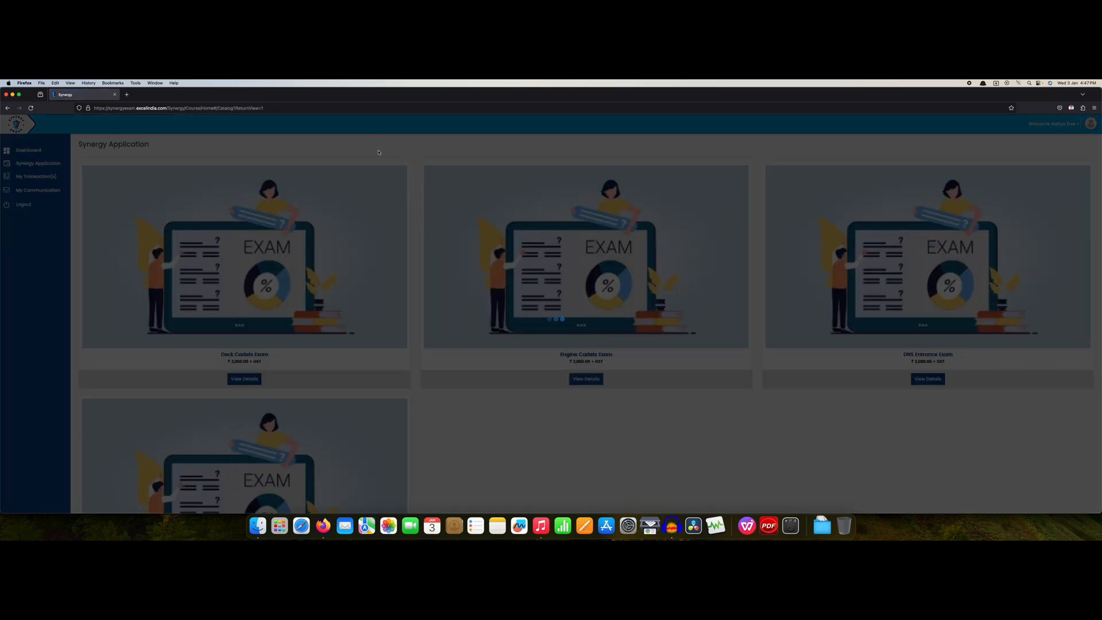
pyautogui.click(585, 379)
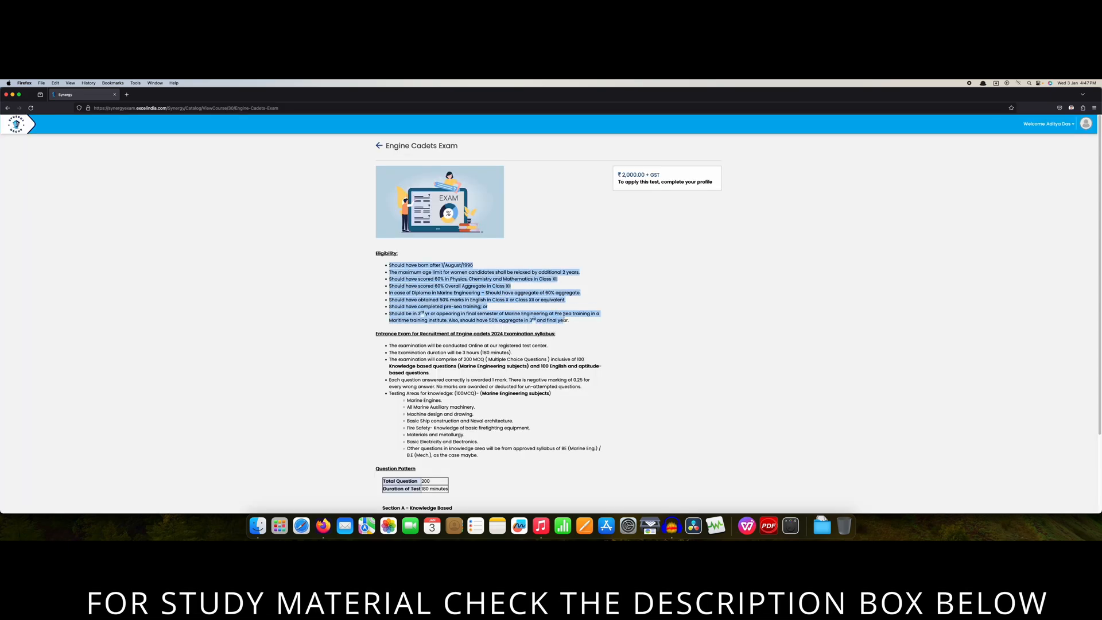
pyautogui.moveTo(485, 414)
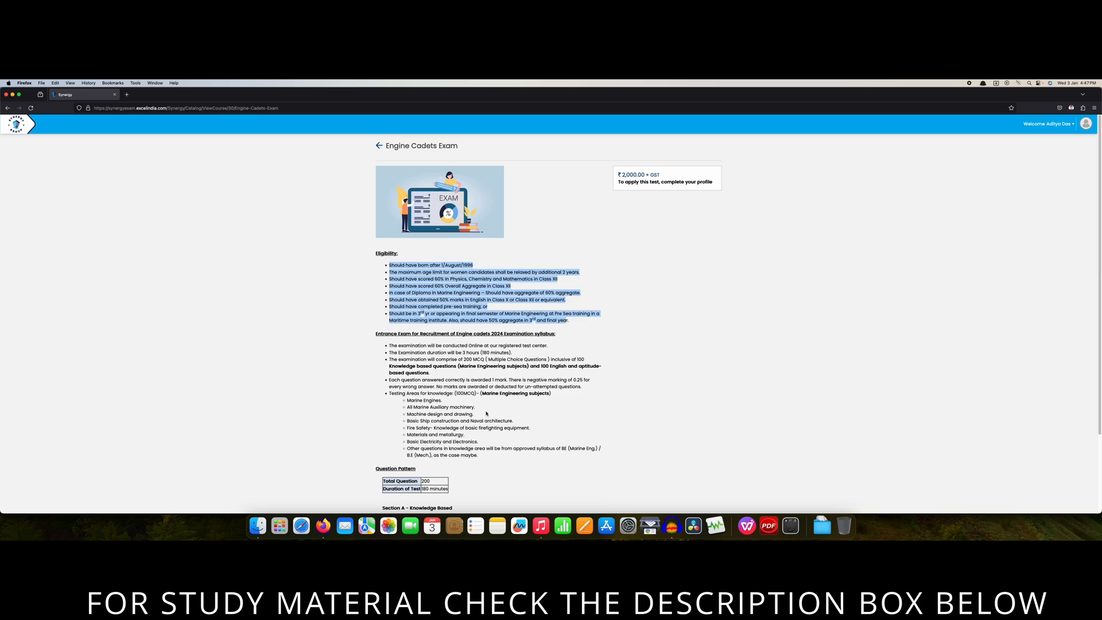
pyautogui.scroll(-3)
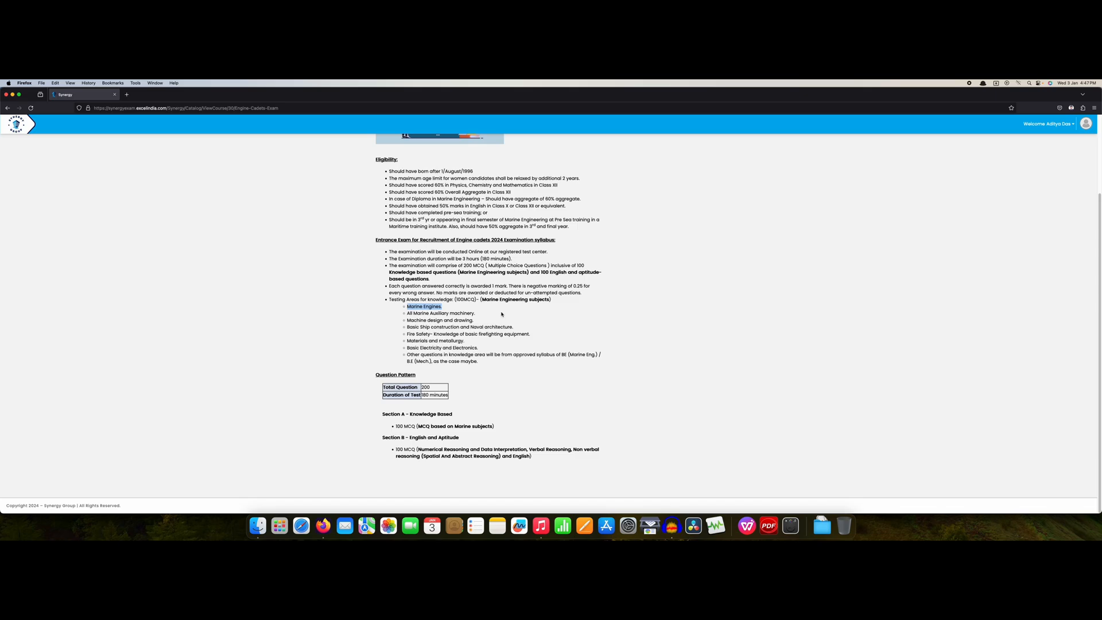
pyautogui.moveTo(548, 331)
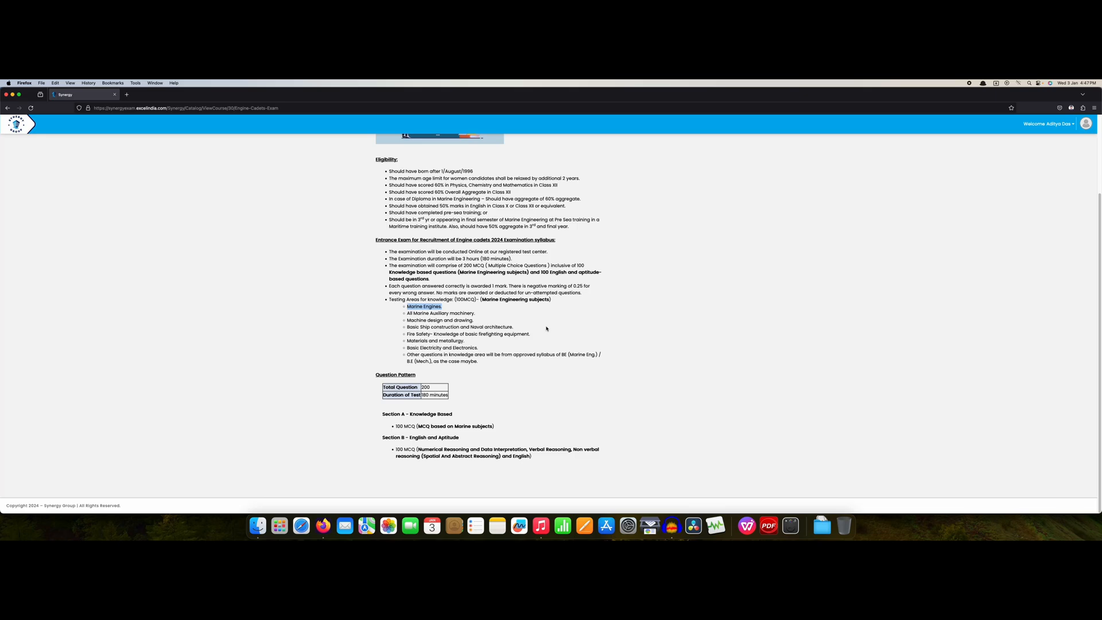
pyautogui.scroll(3)
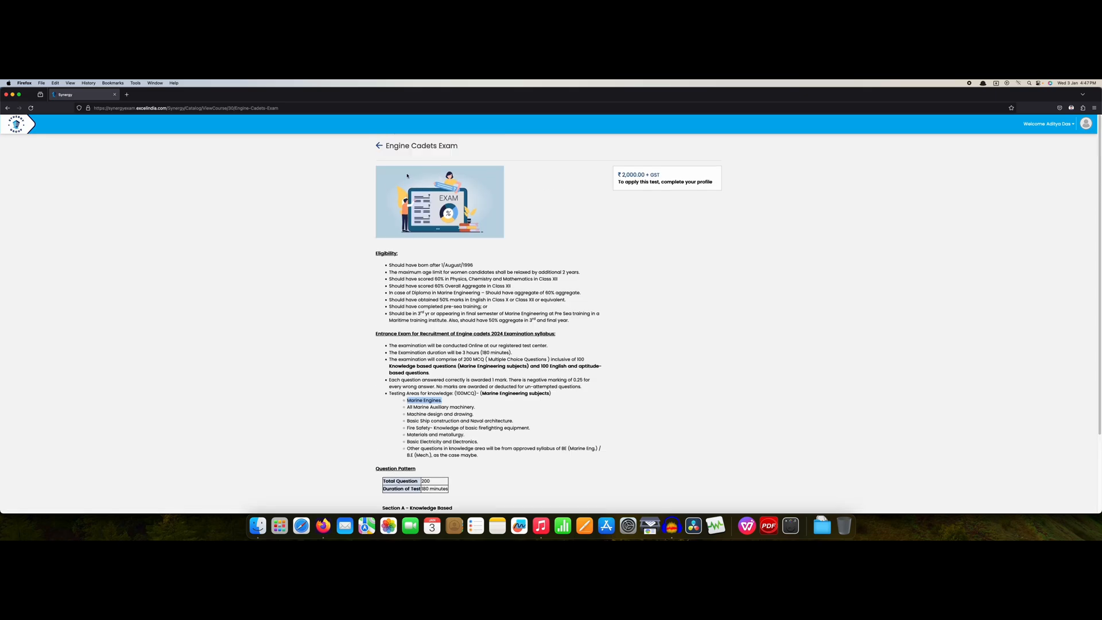
pyautogui.click(377, 146)
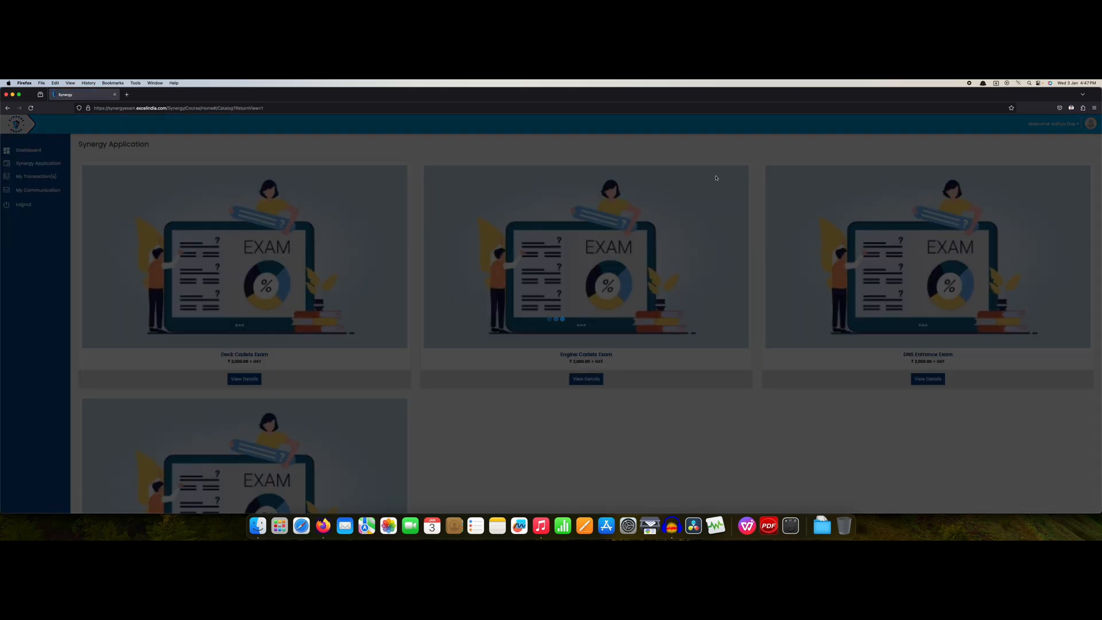
# Step: Review the DNS Entrance Exam details and Section A syllabus, then return to the catalog
pyautogui.click(928, 377)
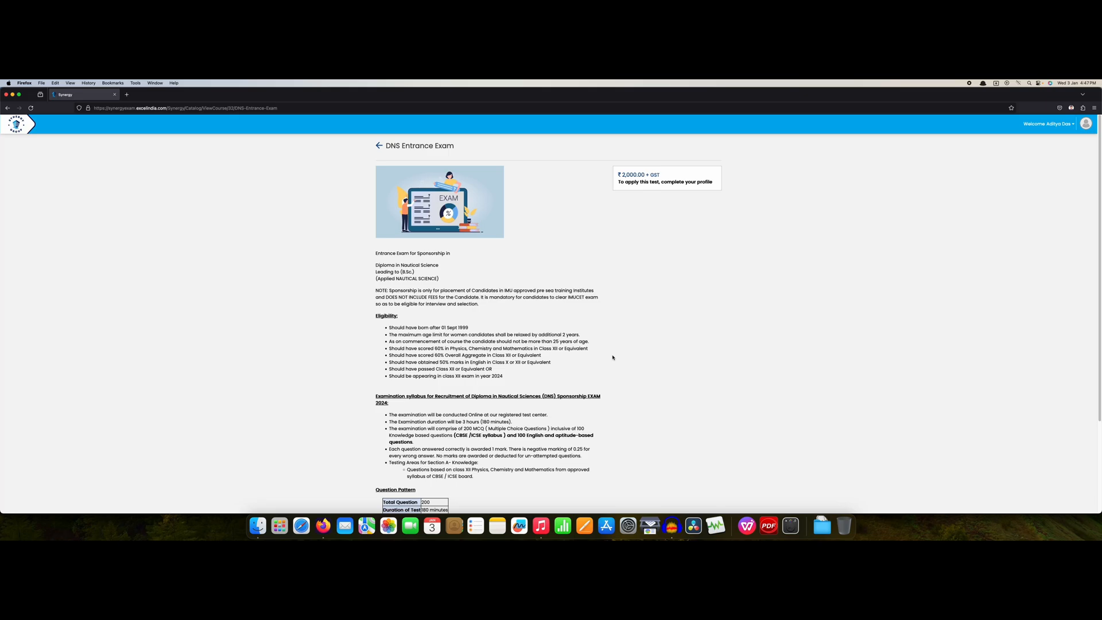
pyautogui.moveTo(610, 357)
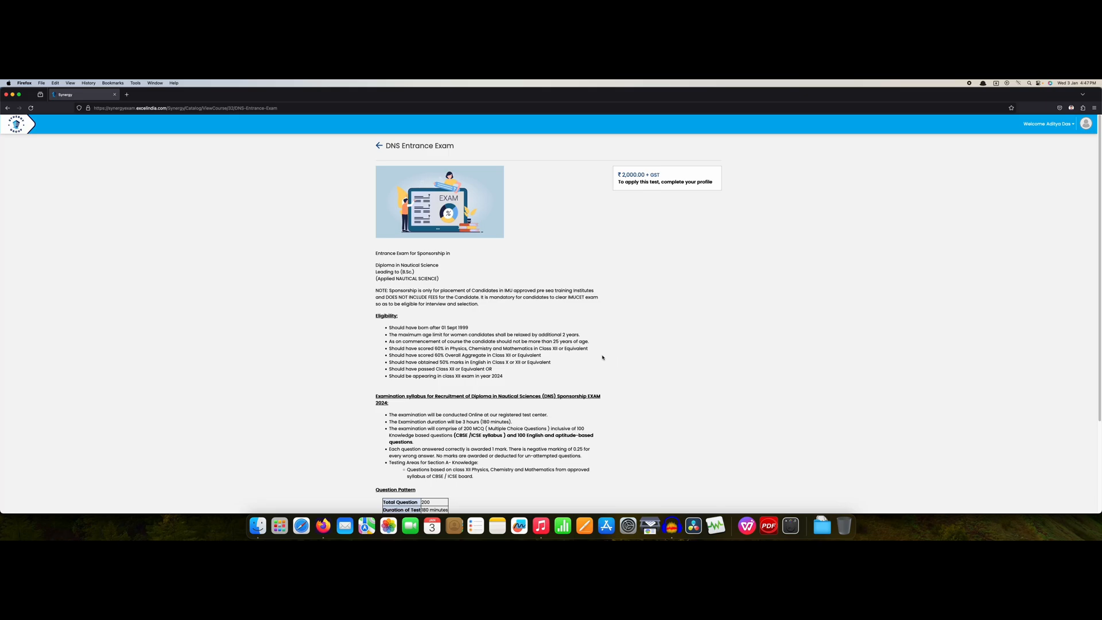
pyautogui.scroll(-3)
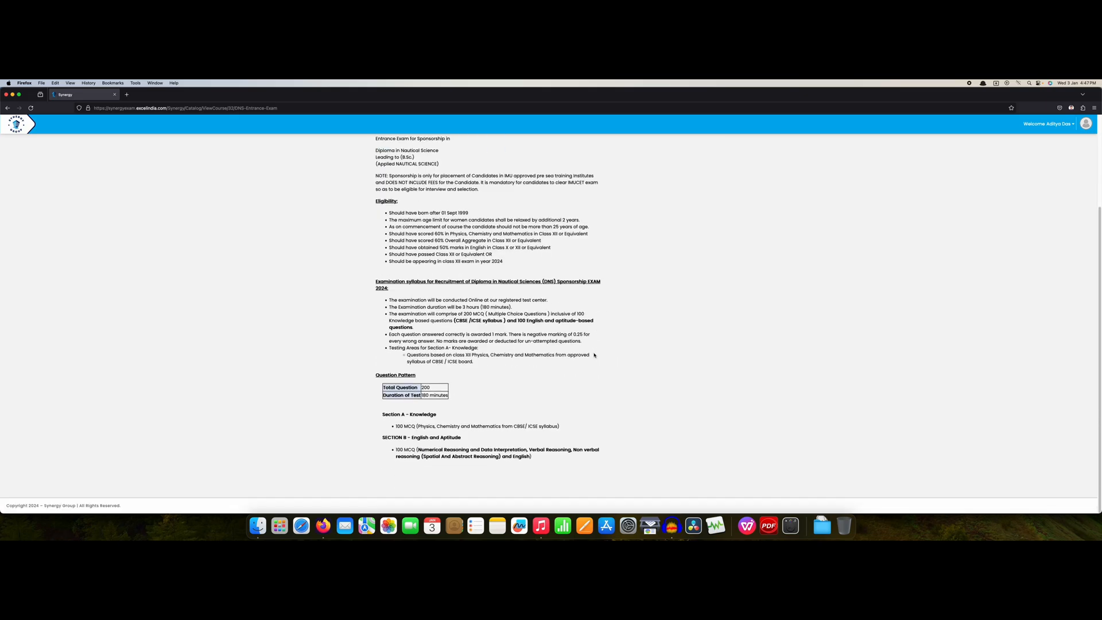
pyautogui.moveTo(420, 427)
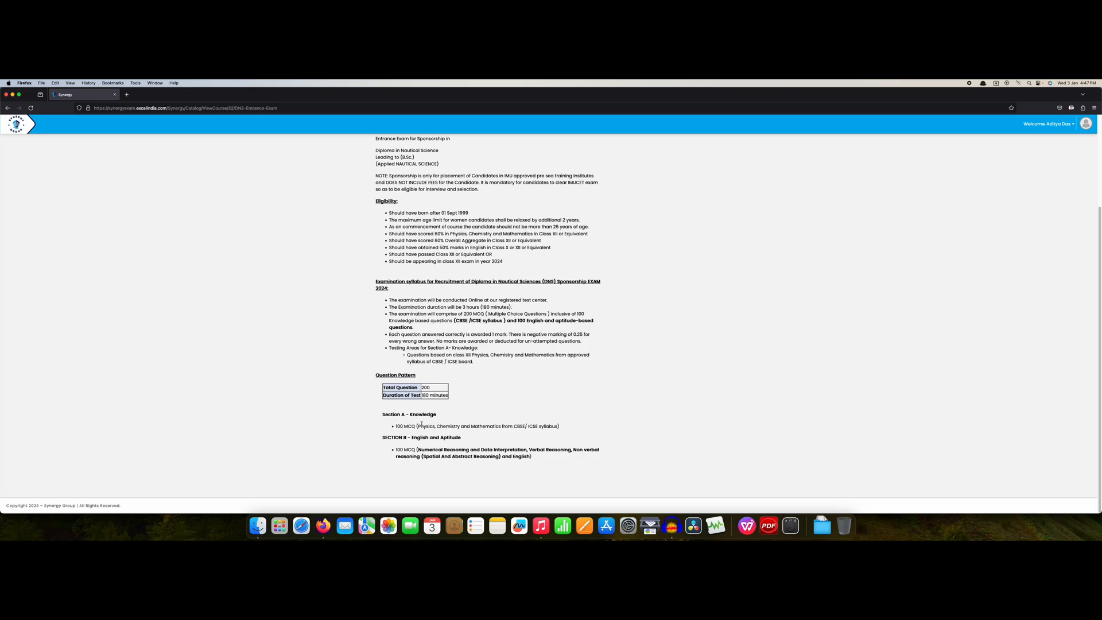
pyautogui.doubleClick(489, 426)
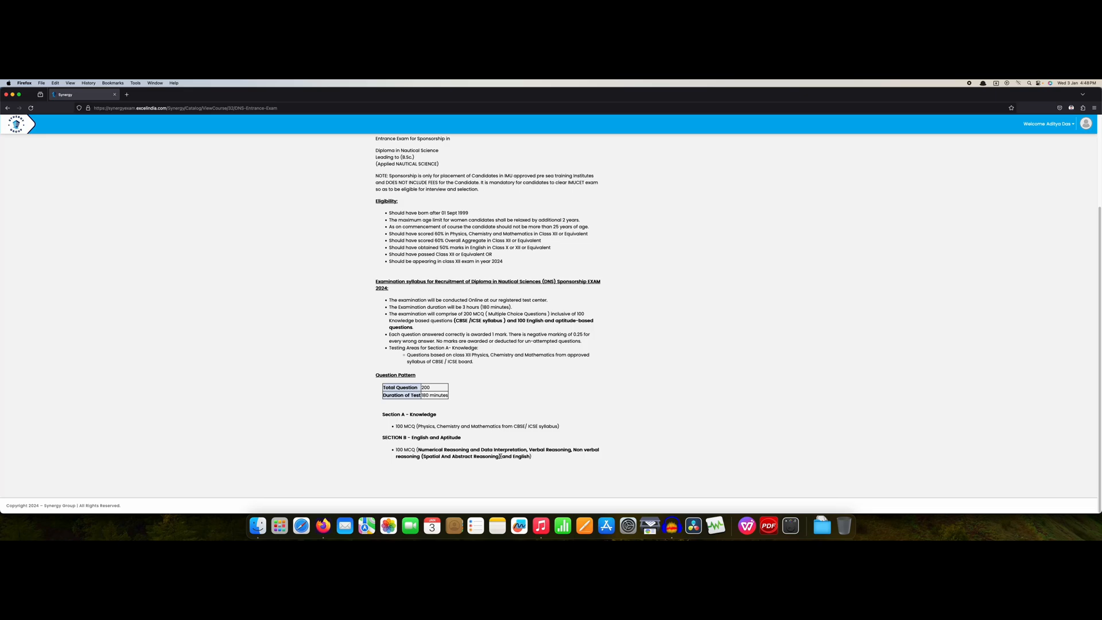
pyautogui.moveTo(518, 448)
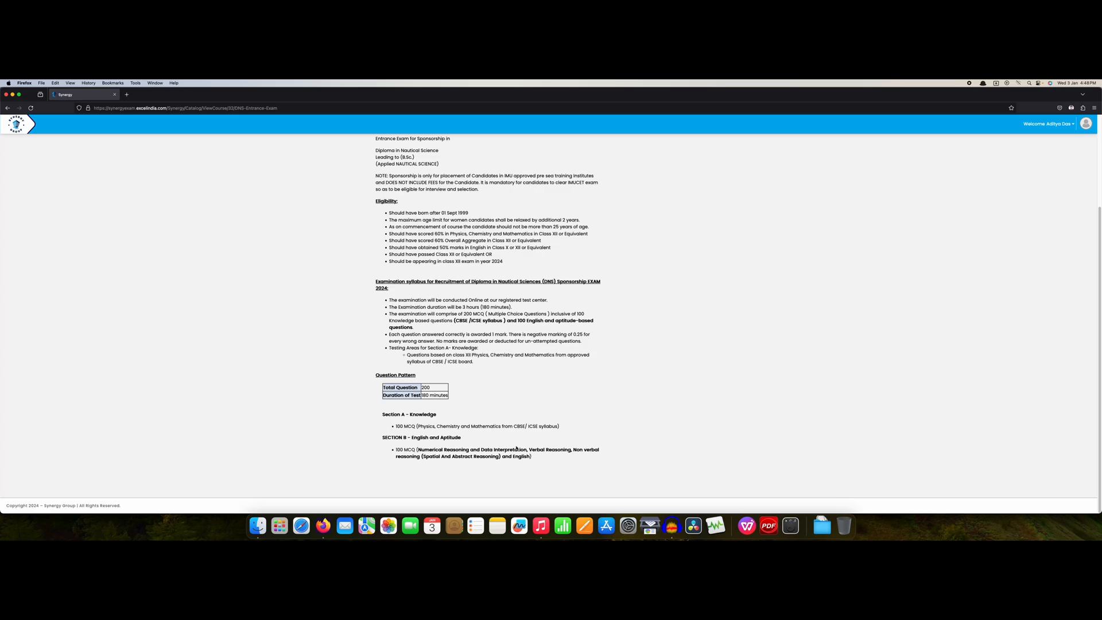
pyautogui.scroll(3)
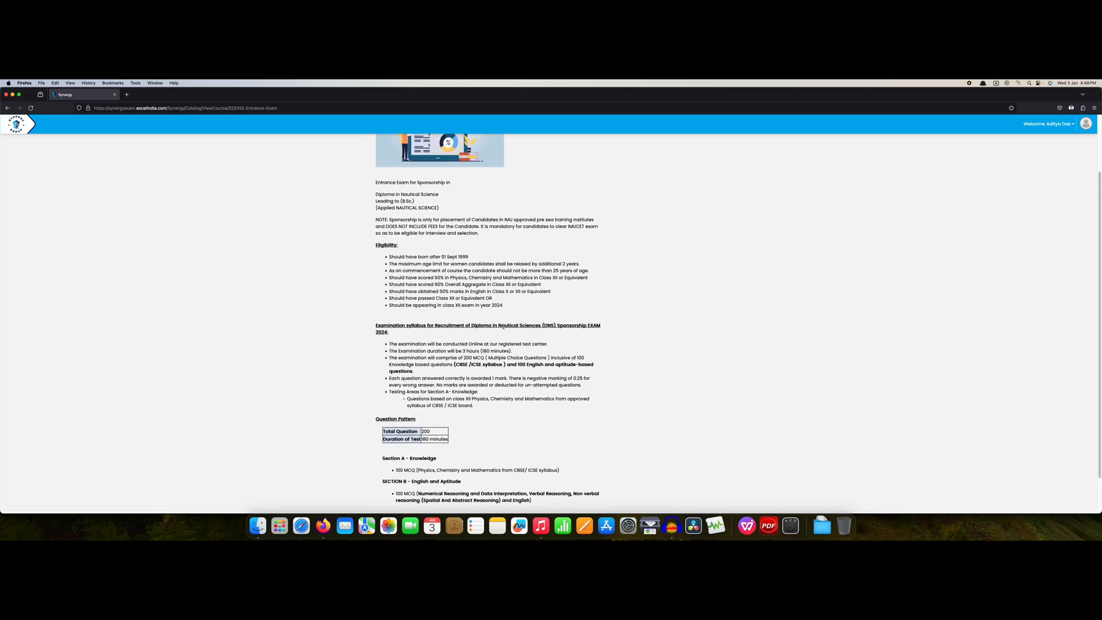
pyautogui.scroll(3)
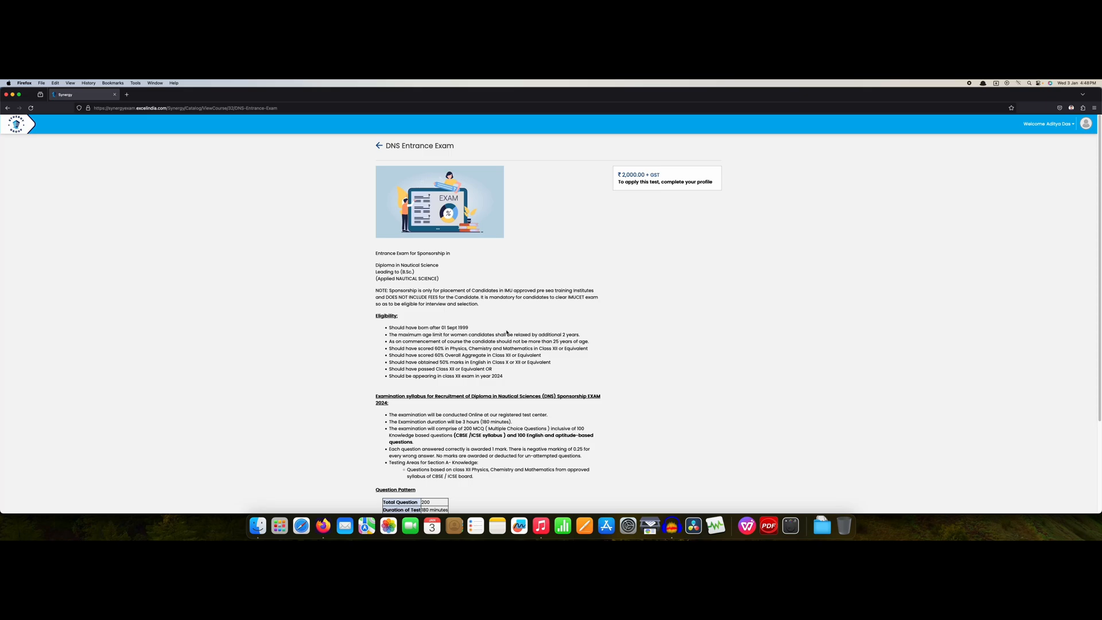
pyautogui.moveTo(514, 313)
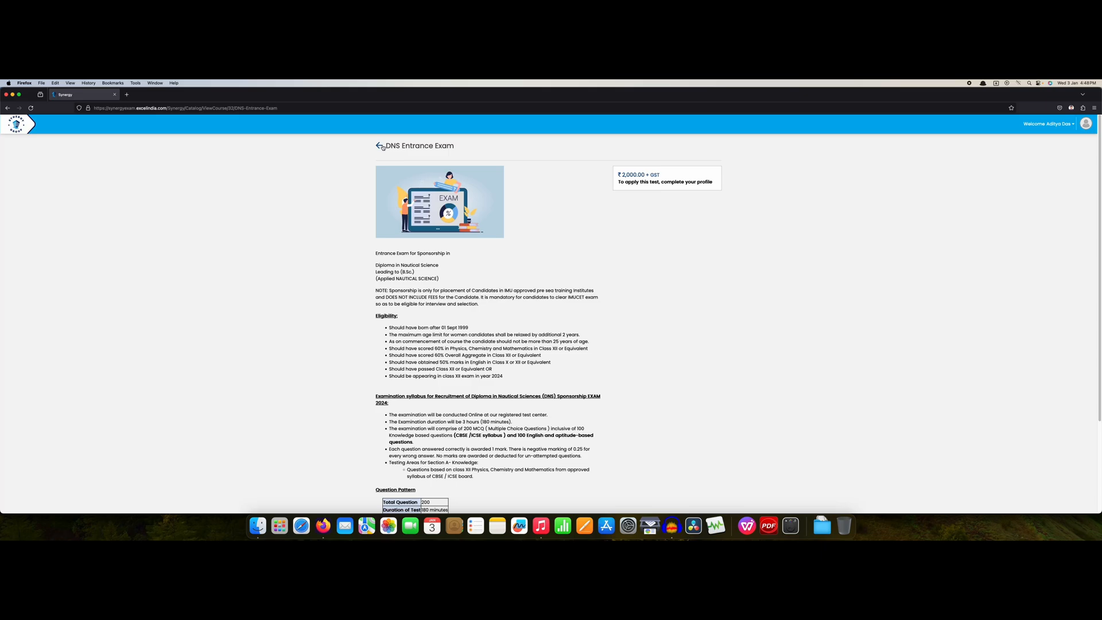
pyautogui.click(378, 146)
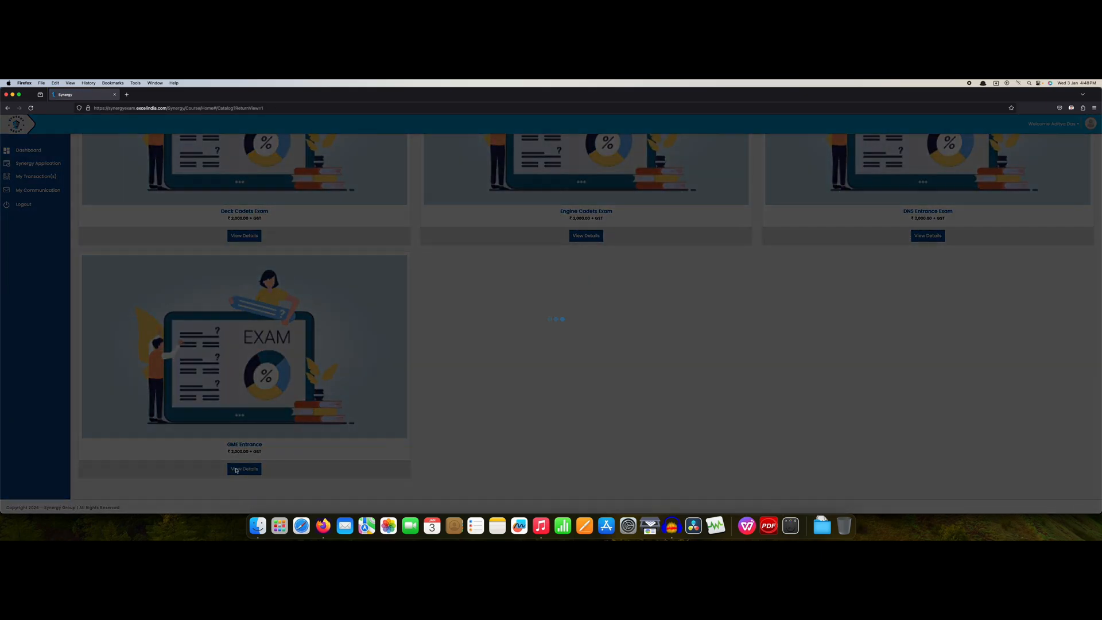
pyautogui.click(243, 469)
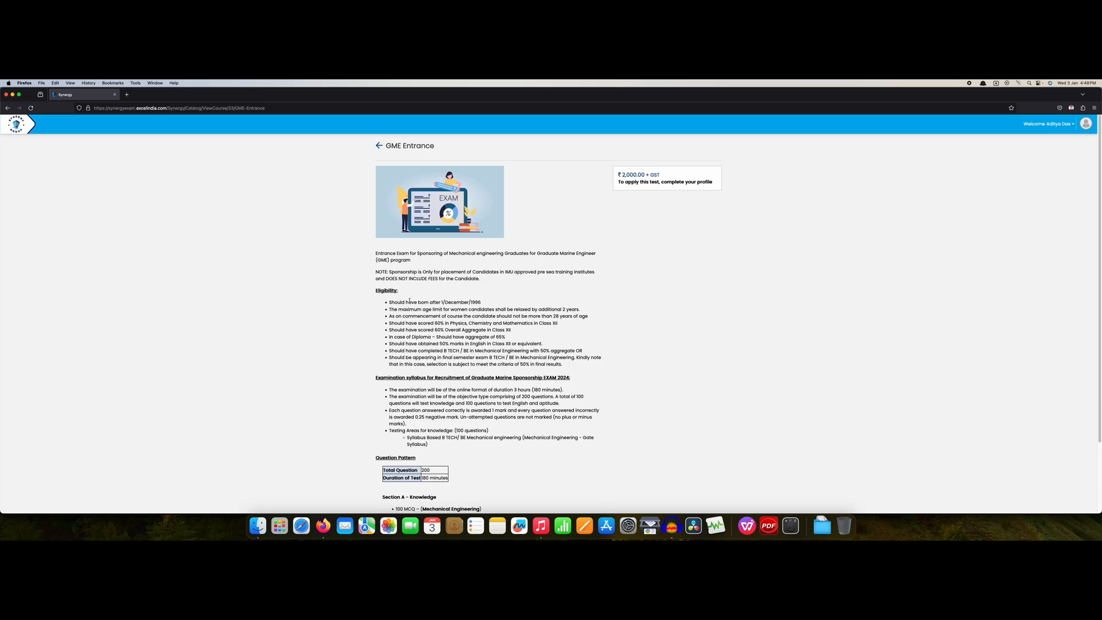
pyautogui.scroll(-3)
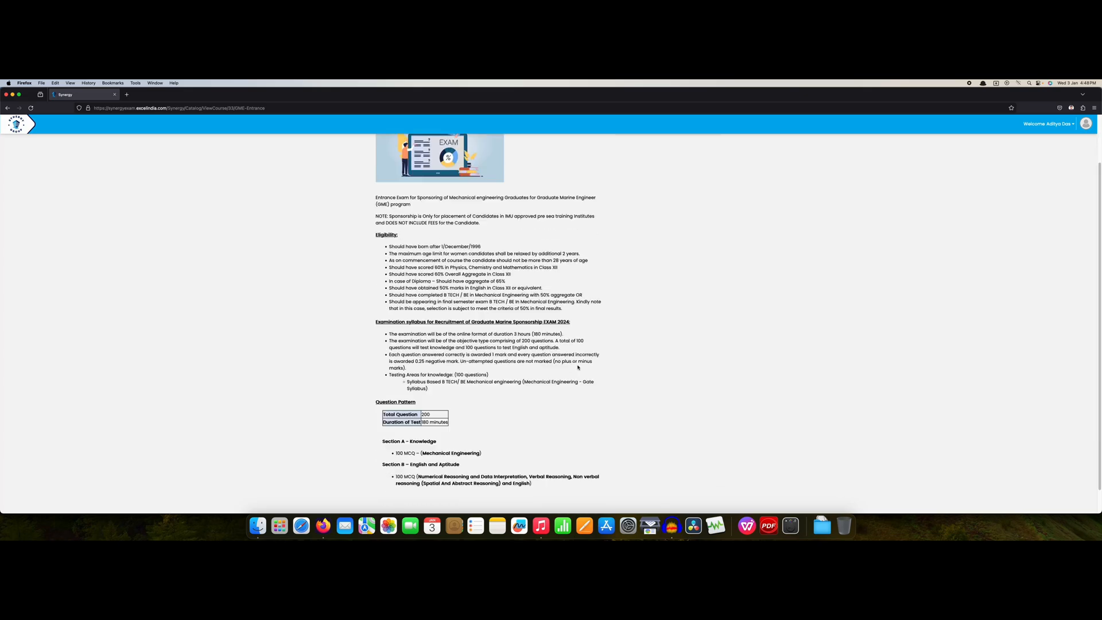
pyautogui.scroll(-3)
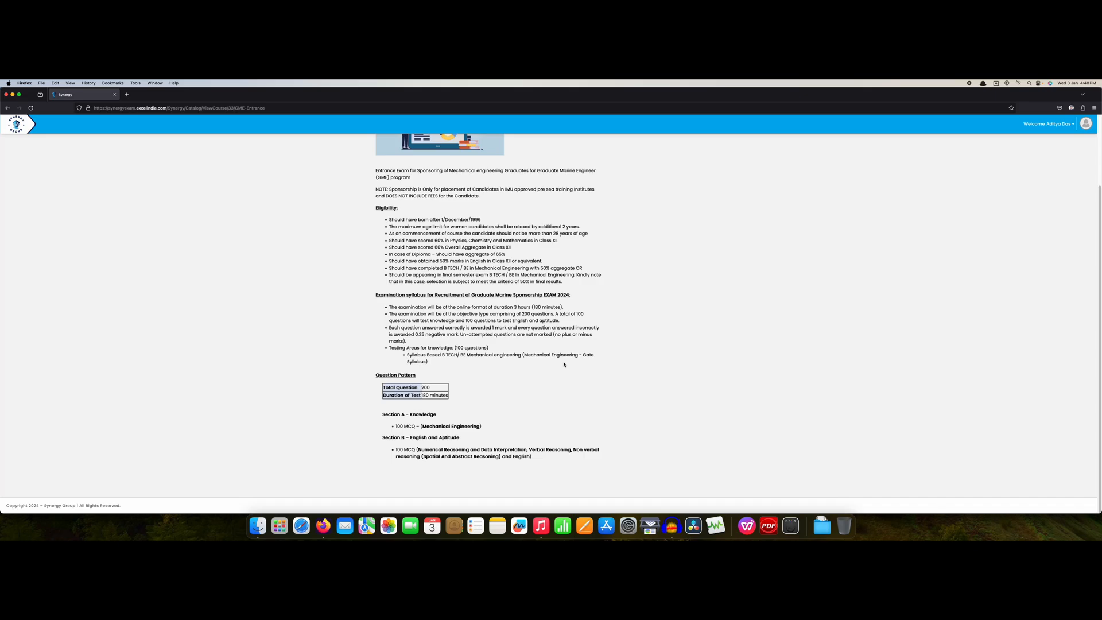
pyautogui.doubleClick(450, 426)
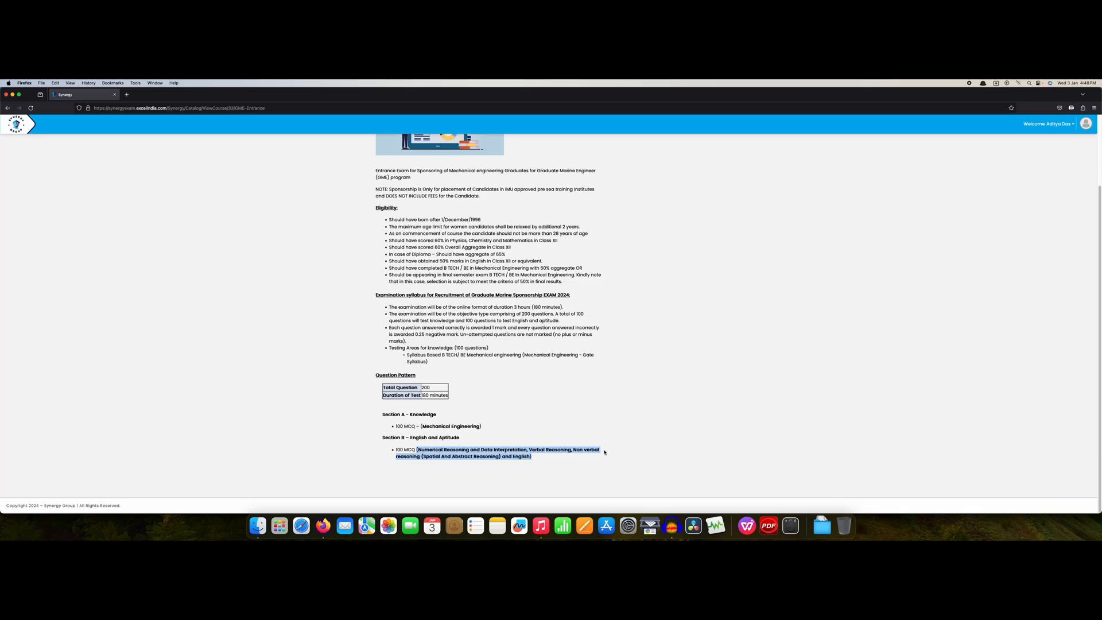
pyautogui.moveTo(595, 449)
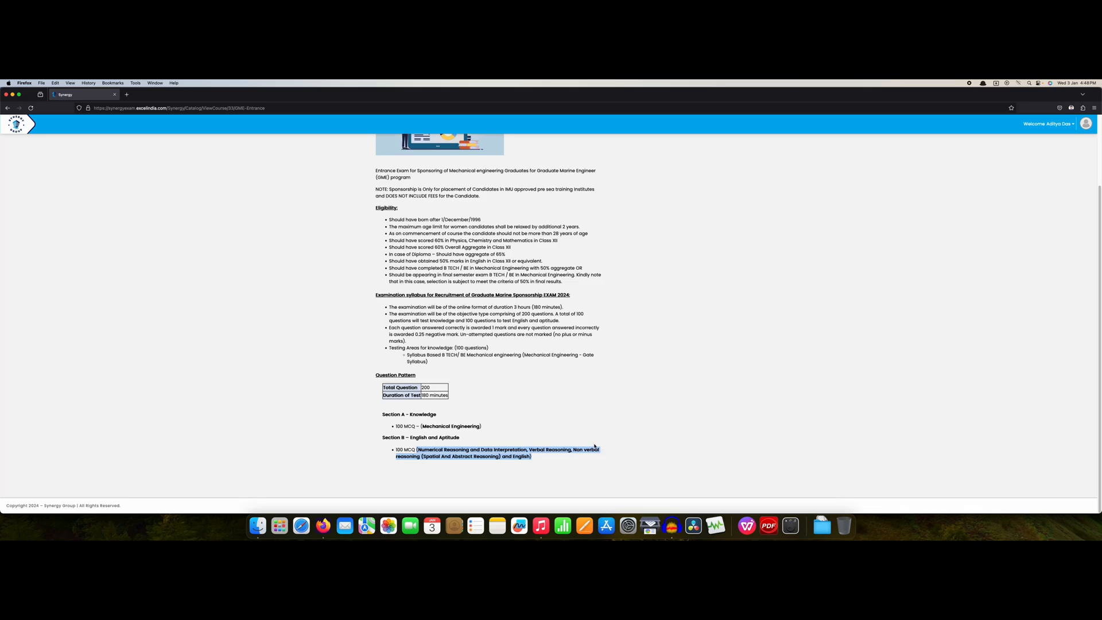
pyautogui.scroll(3)
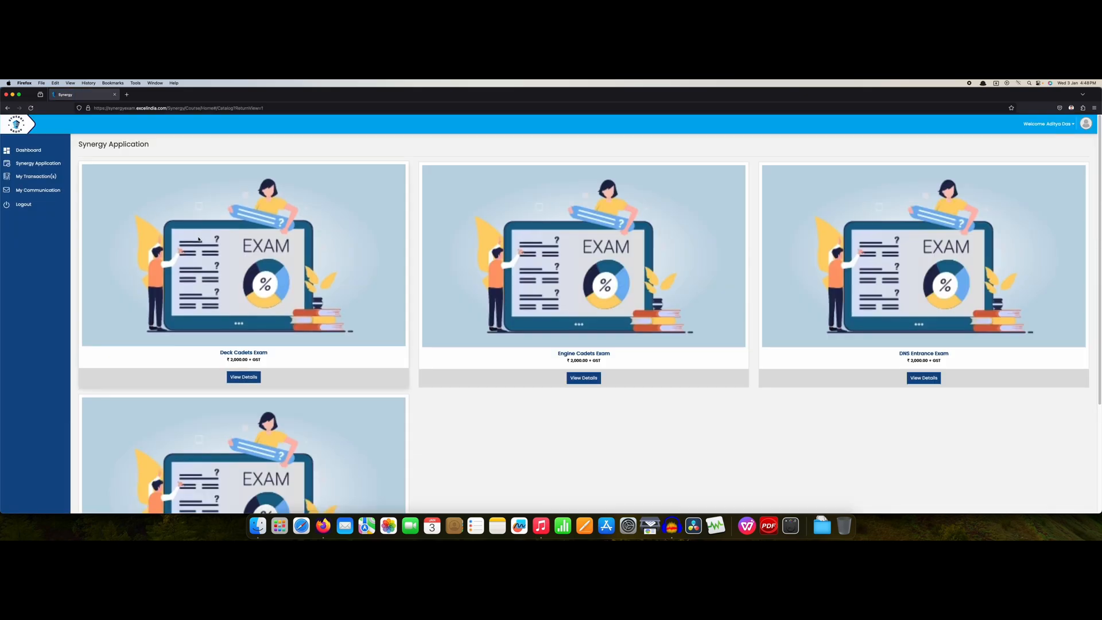
# Step: Check My Transaction(s), then view My Communication listing the account verification email
pyautogui.click(1047, 124)
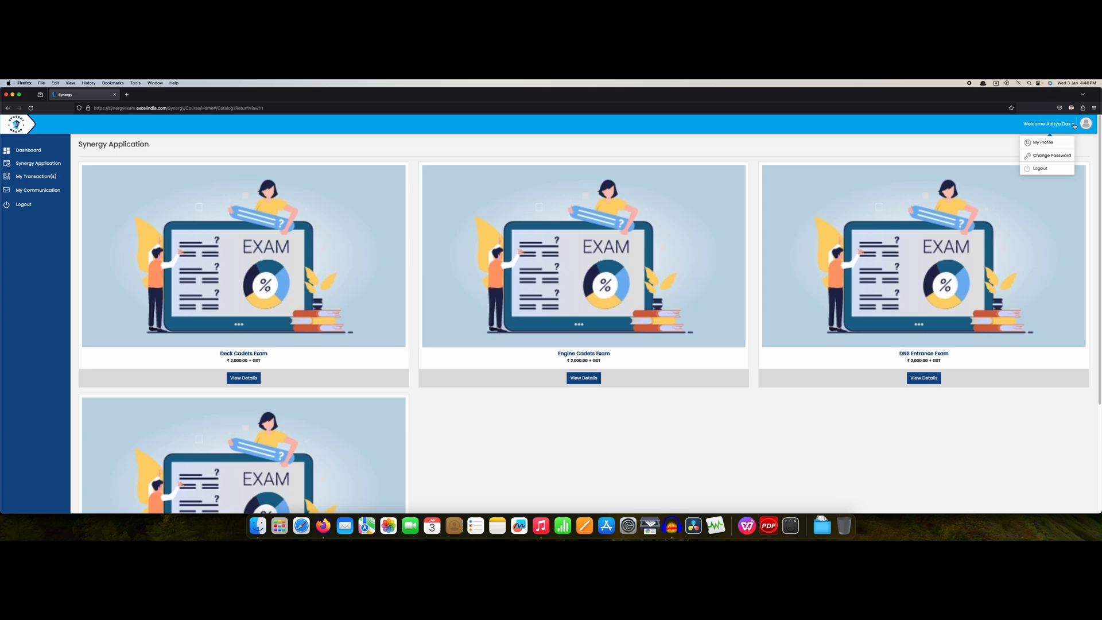
pyautogui.click(1043, 142)
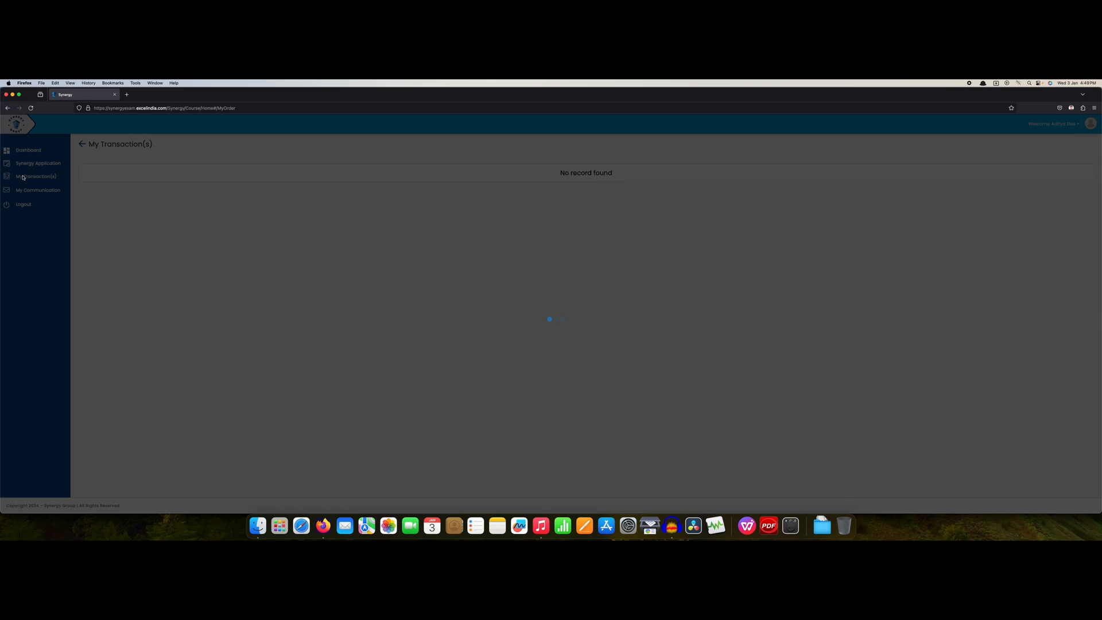
pyautogui.click(38, 189)
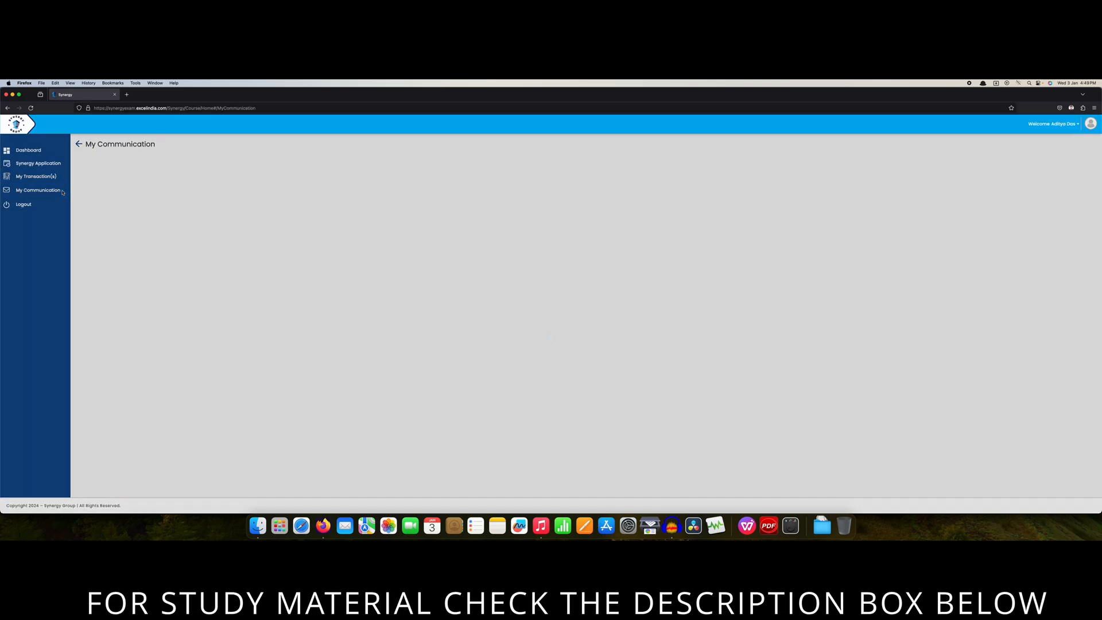
pyautogui.click(38, 189)
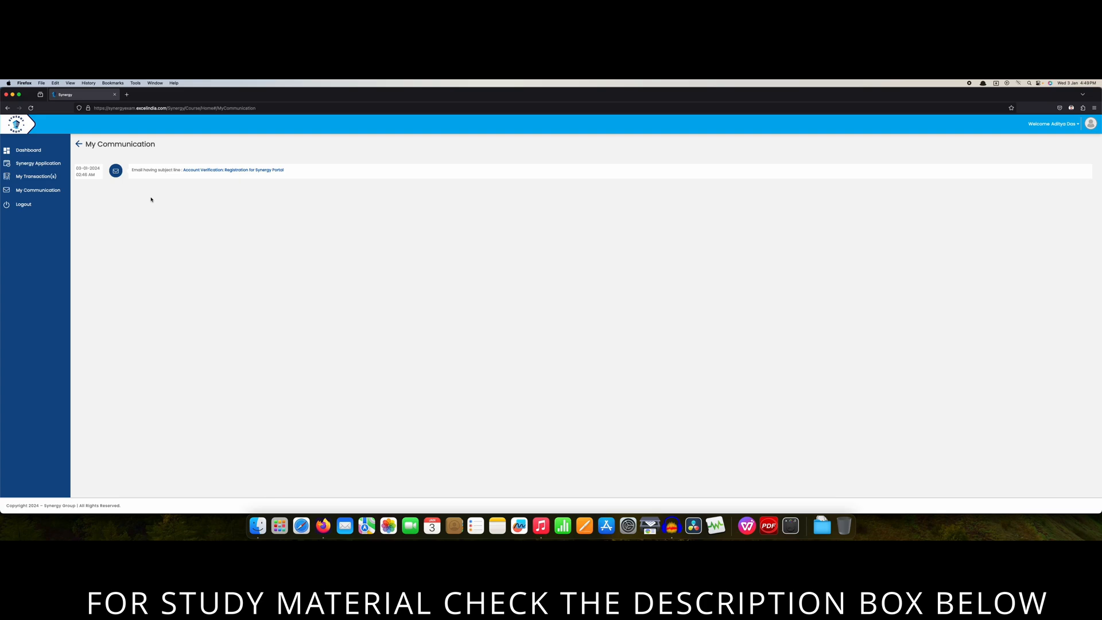
pyautogui.moveTo(234, 170)
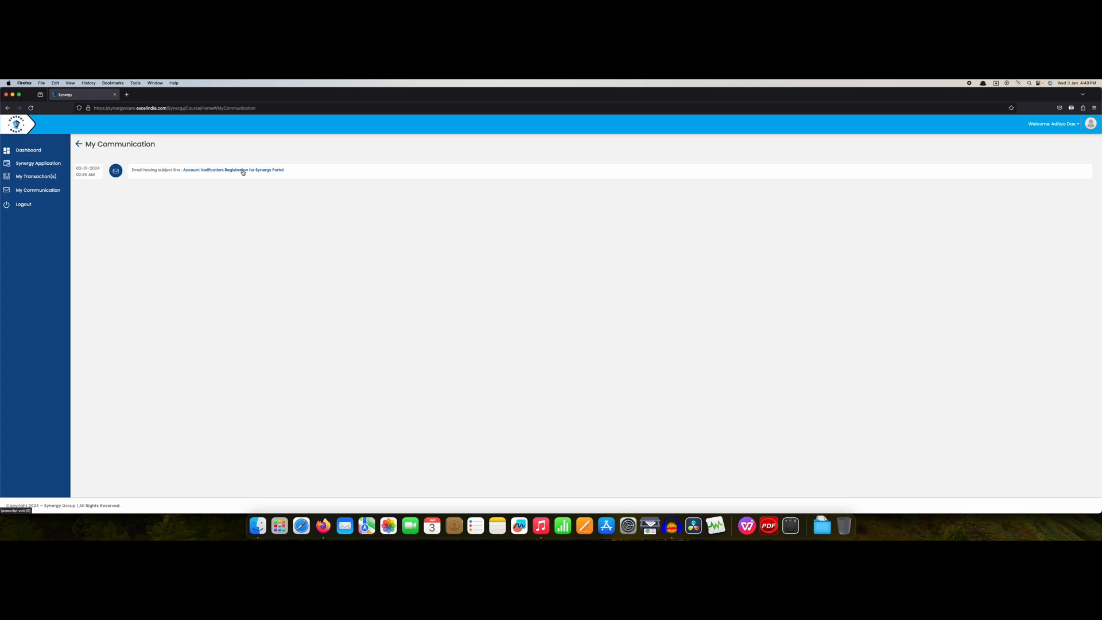
pyautogui.moveTo(329, 184)
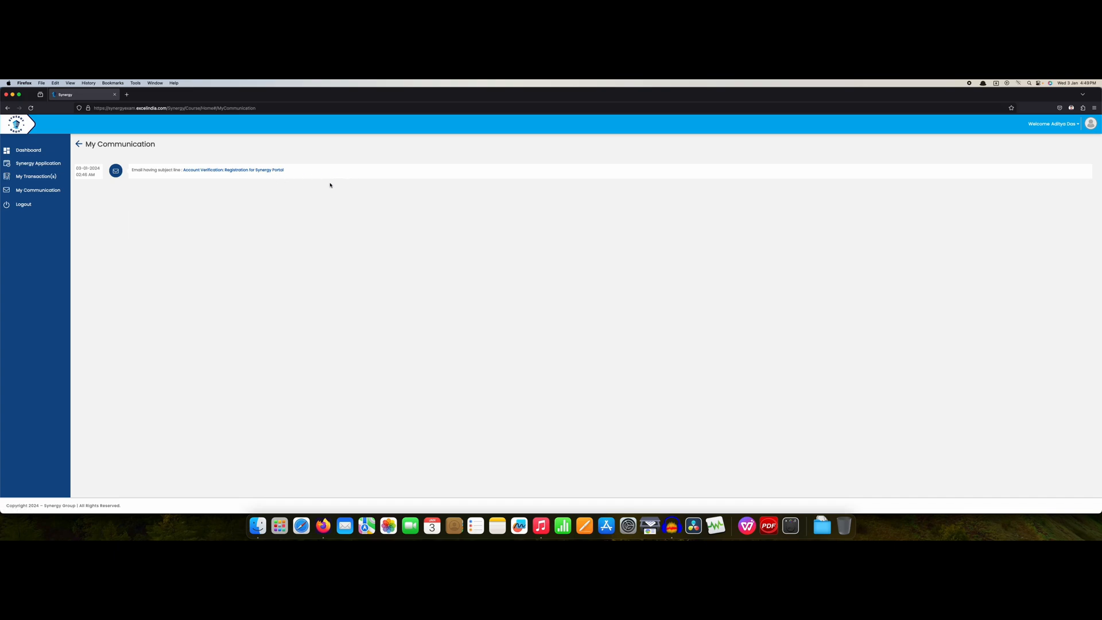
pyautogui.moveTo(307, 187)
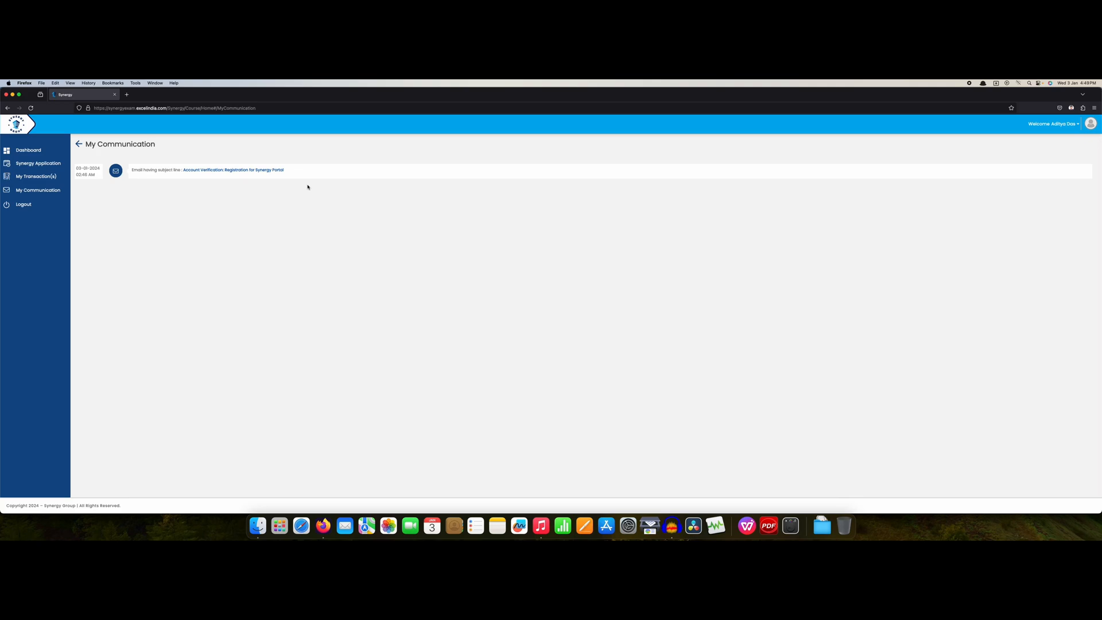
# Step: View the Dashboard with zero applications and scroll through the exam syllabi and policies
pyautogui.click(27, 149)
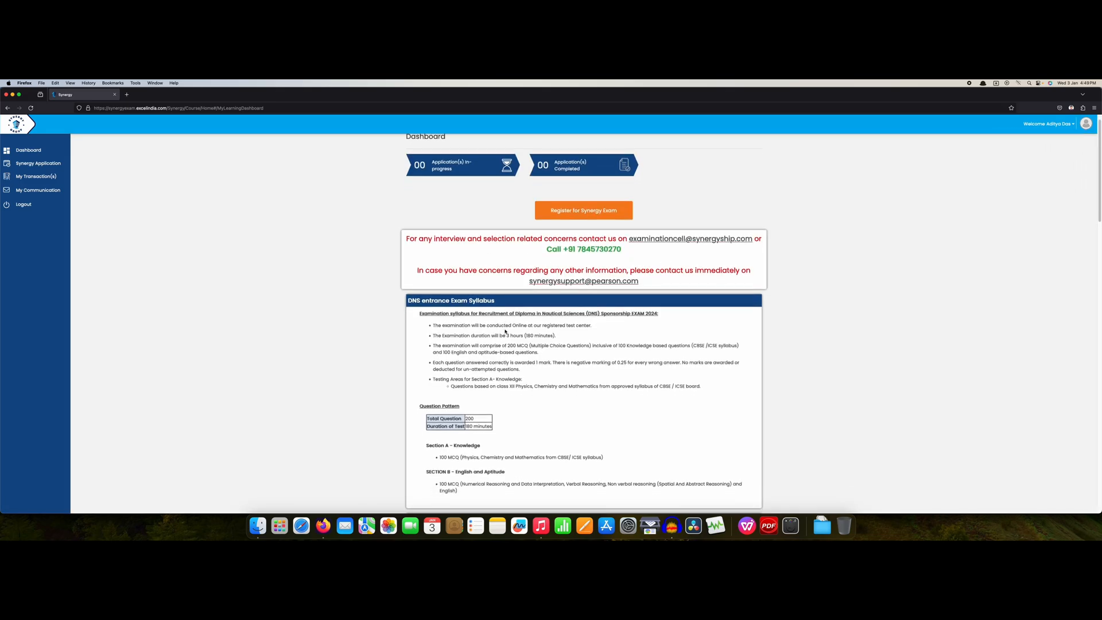
pyautogui.scroll(-3)
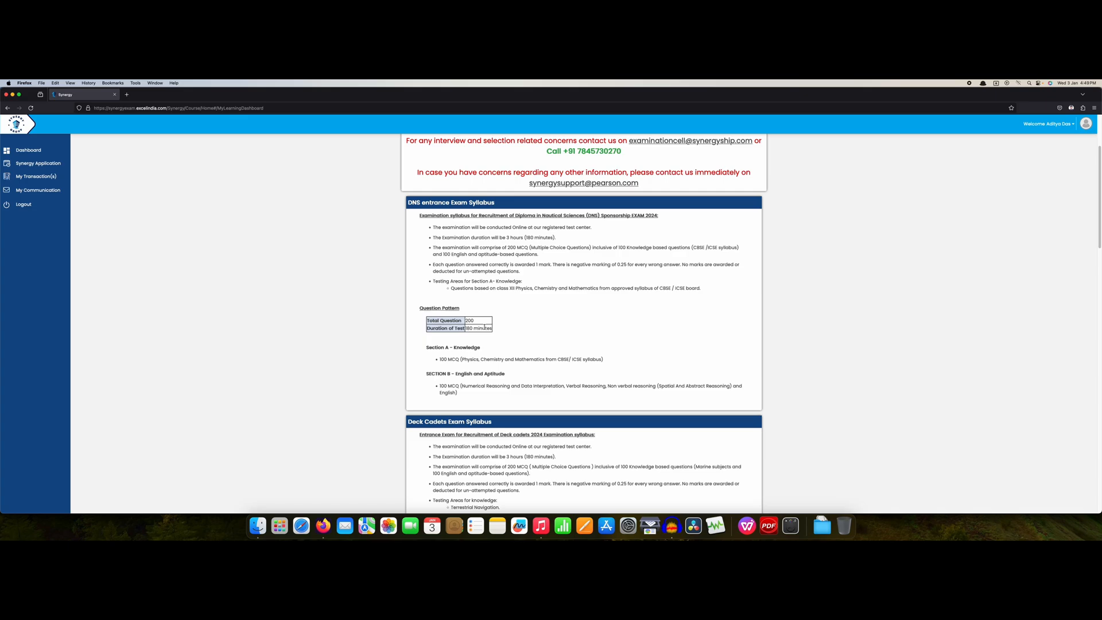
pyautogui.scroll(-3)
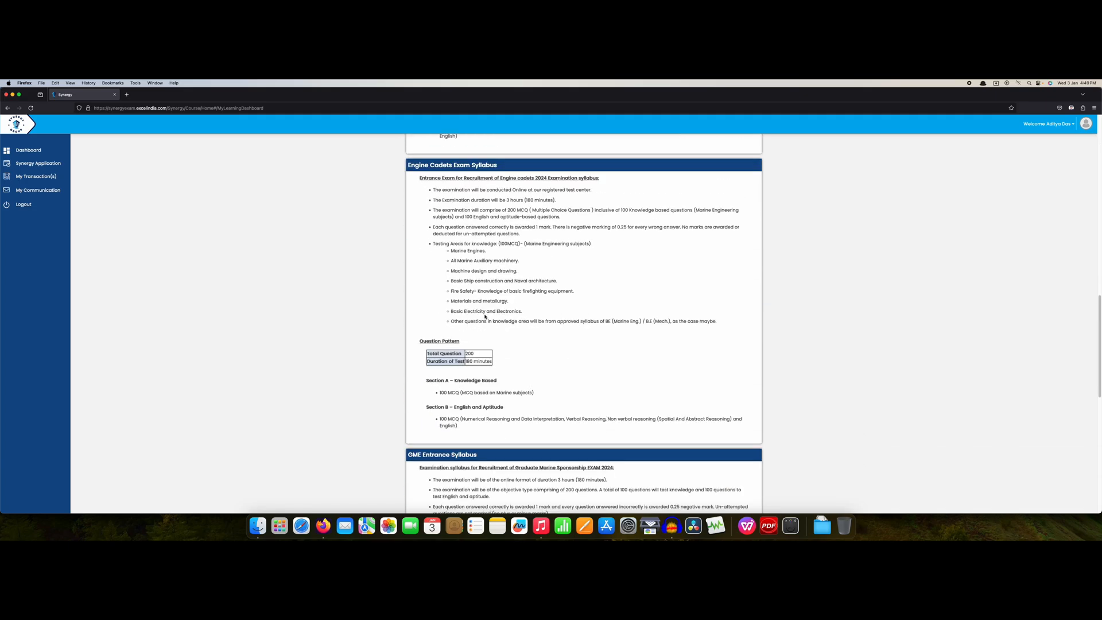
pyautogui.scroll(-3)
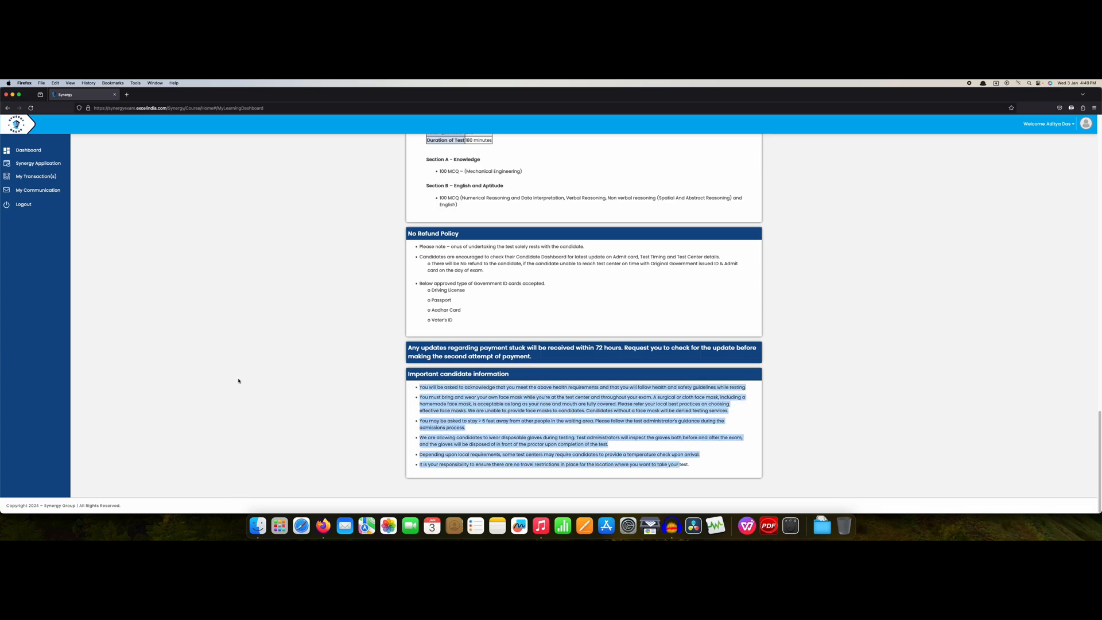
pyautogui.scroll(3)
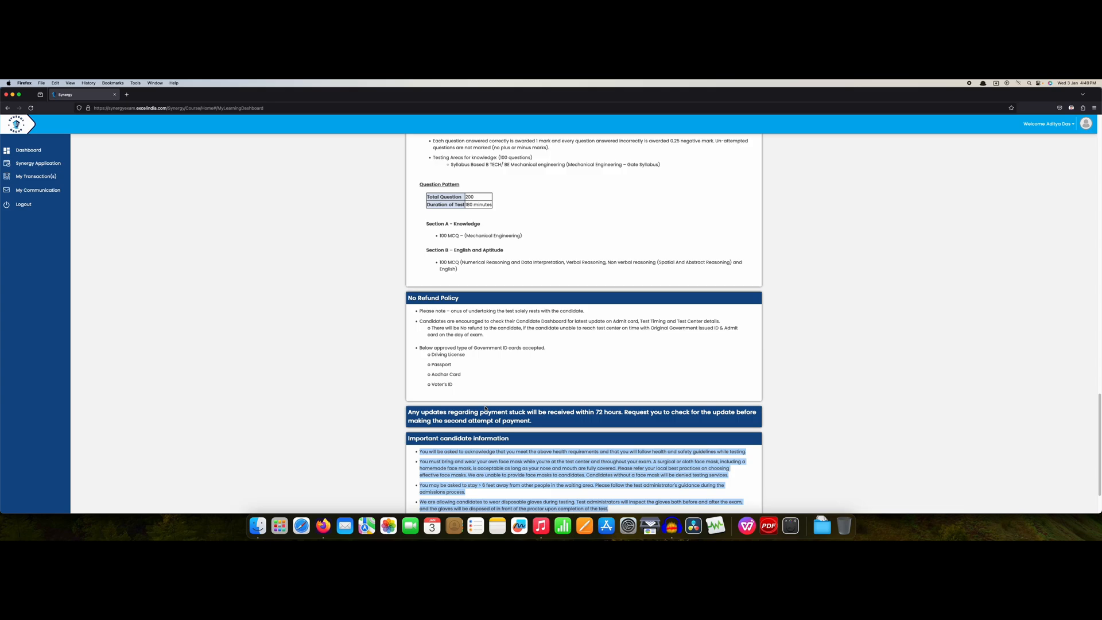
pyautogui.scroll(3)
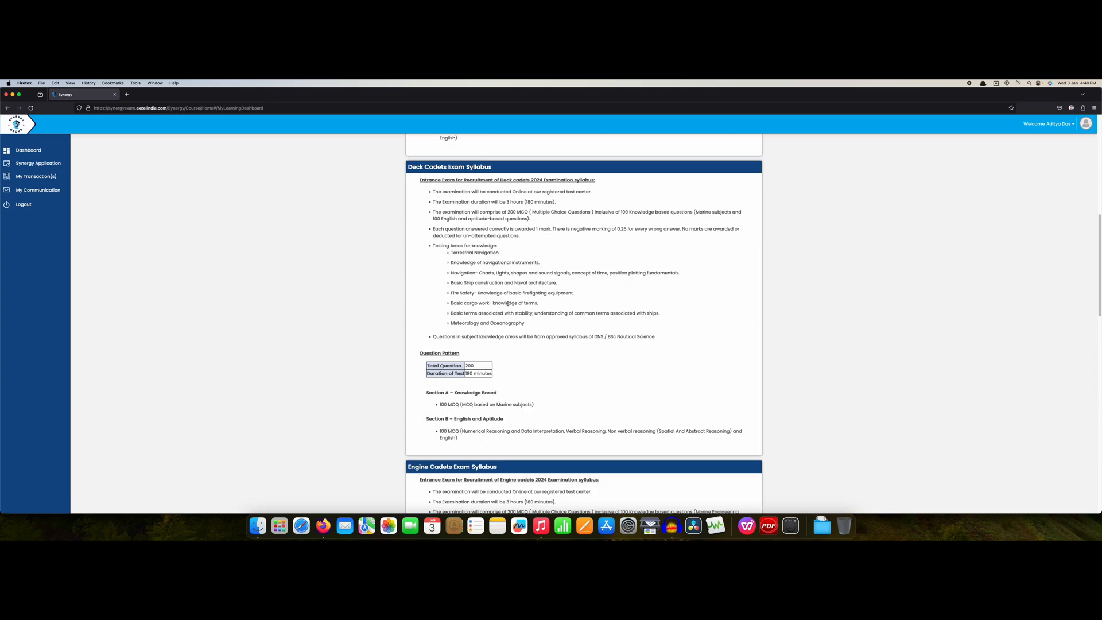
pyautogui.scroll(3)
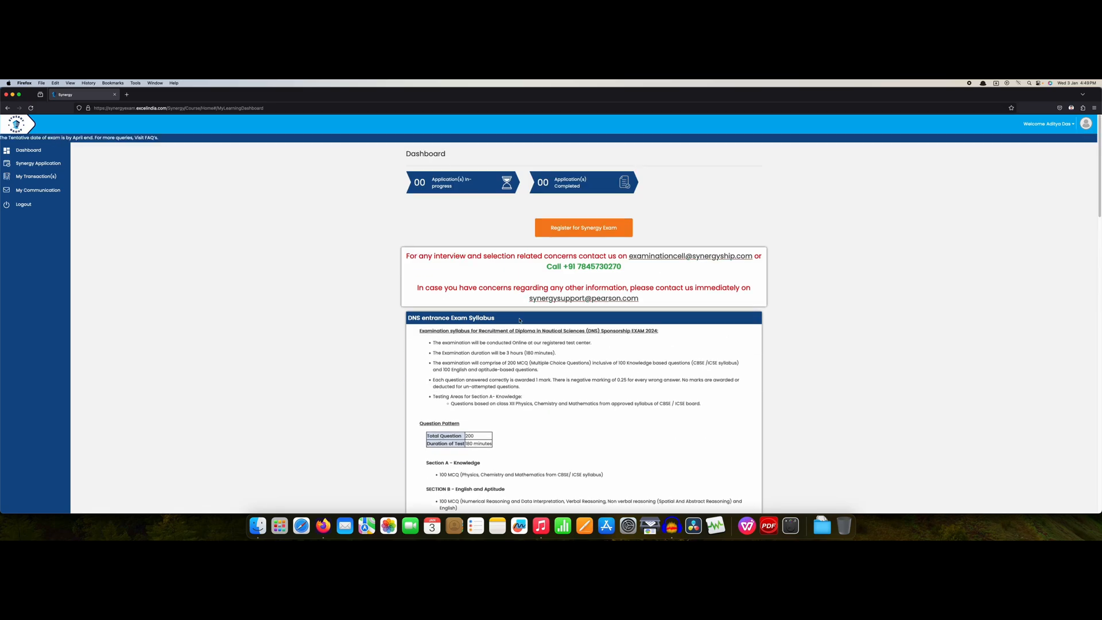
pyautogui.click(37, 163)
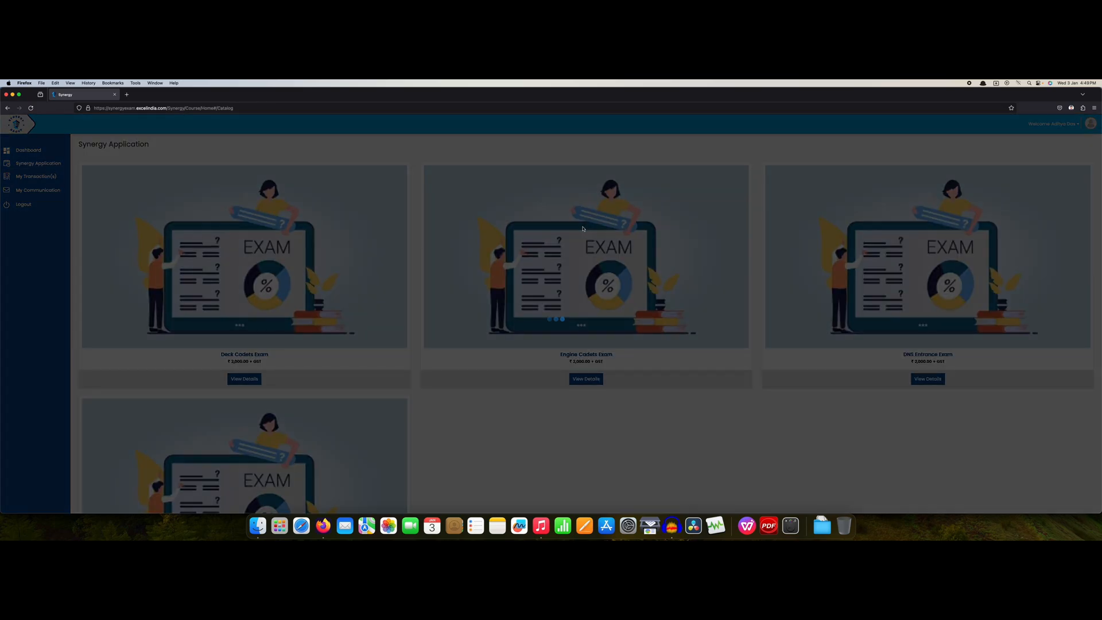
pyautogui.click(28, 149)
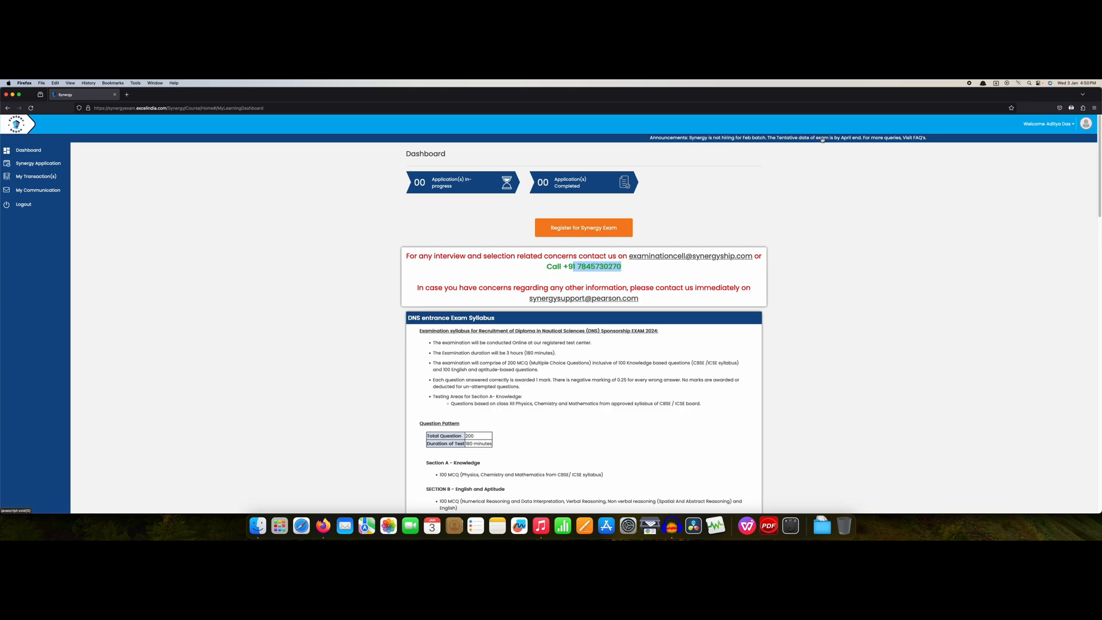
pyautogui.moveTo(833, 139)
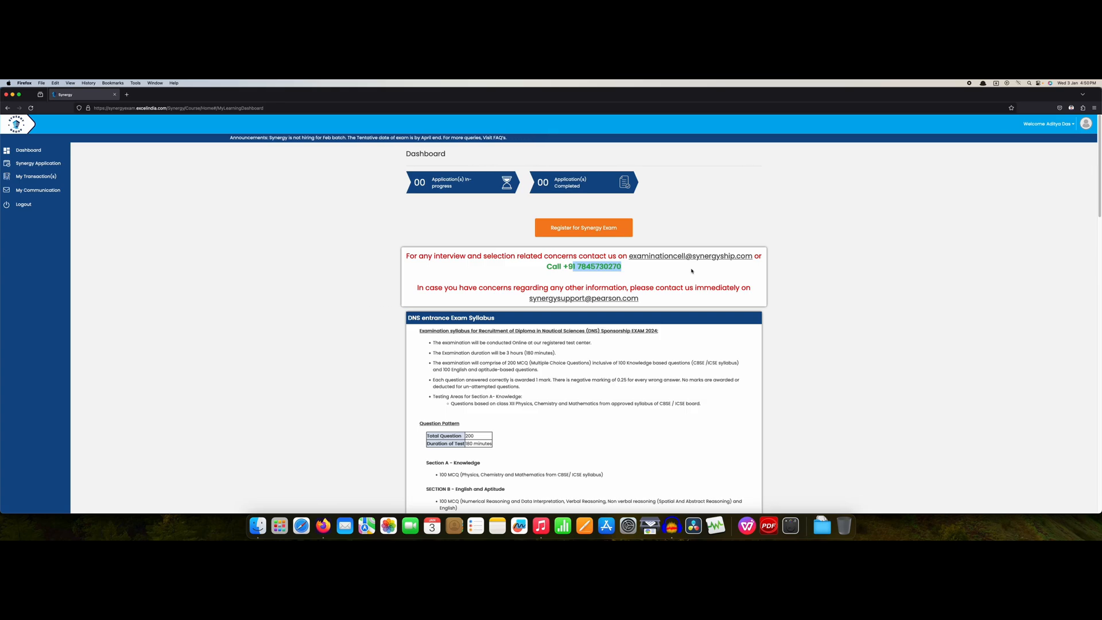
pyautogui.moveTo(631, 283)
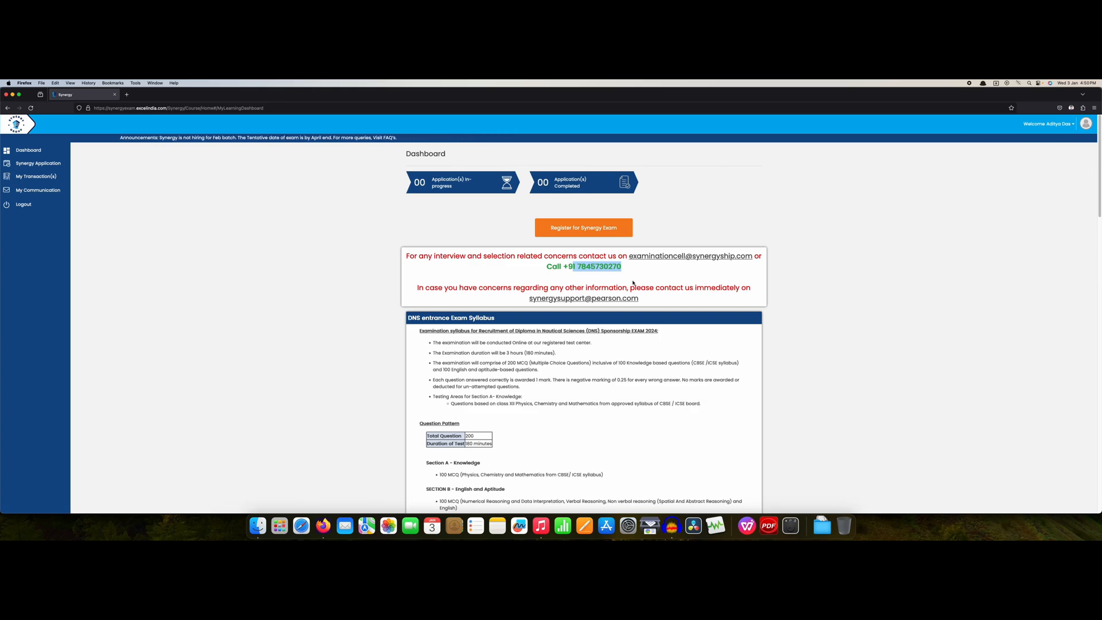